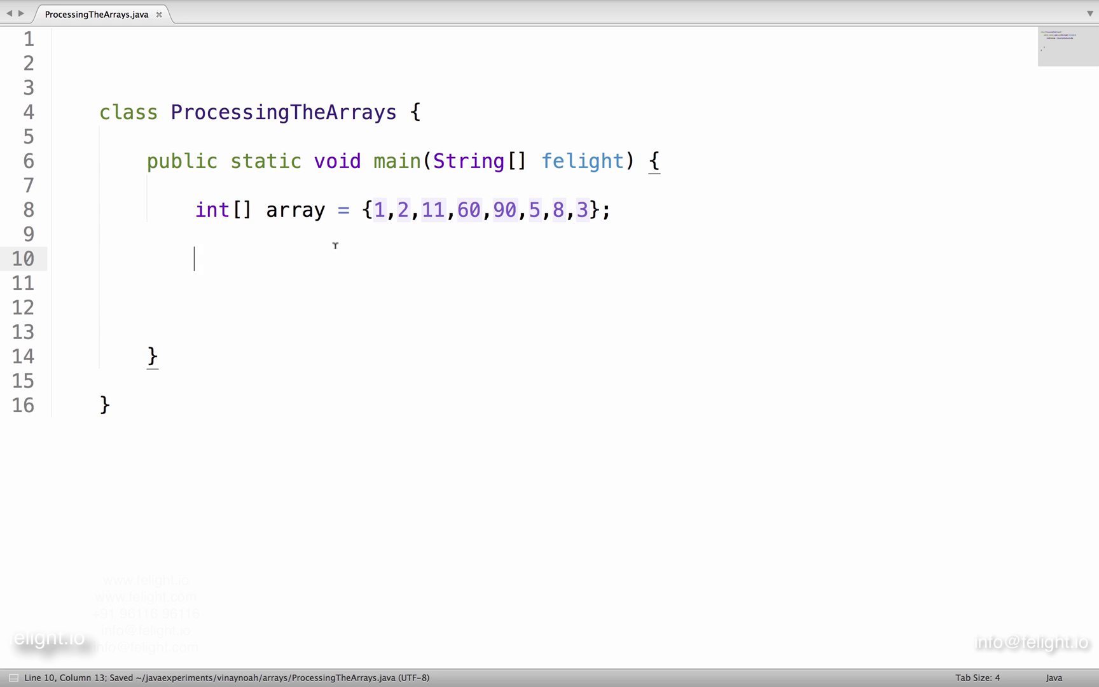
Add println statements printing array[0] and array[1] on consecutive lines in main.
double_click(295, 210)
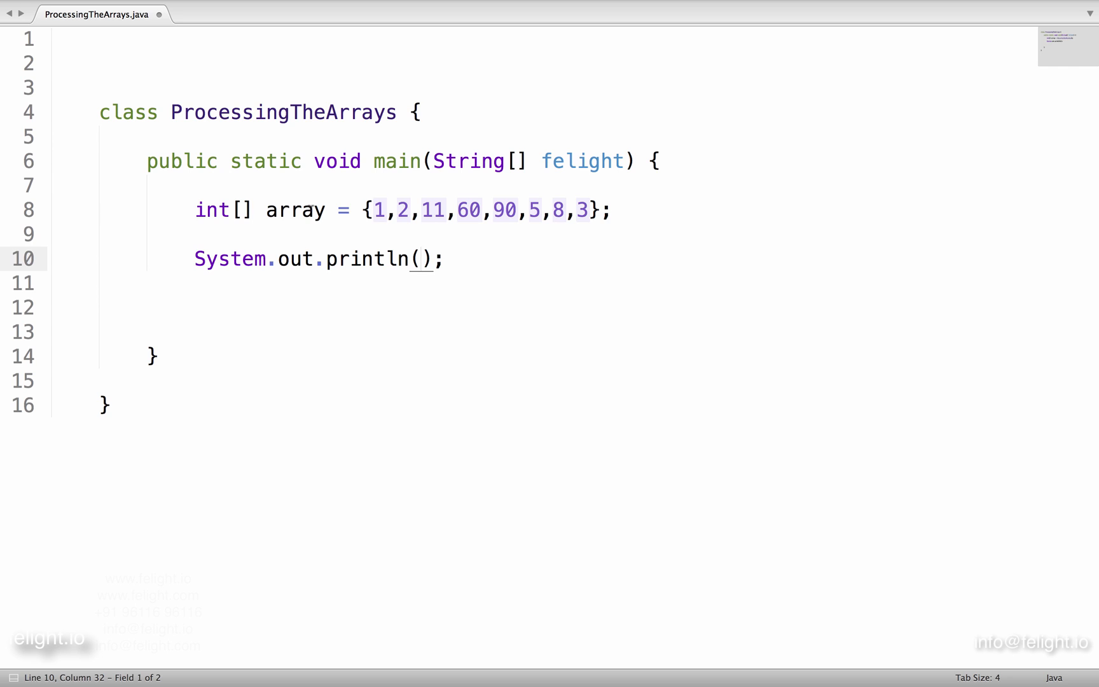
double_click(294, 210)
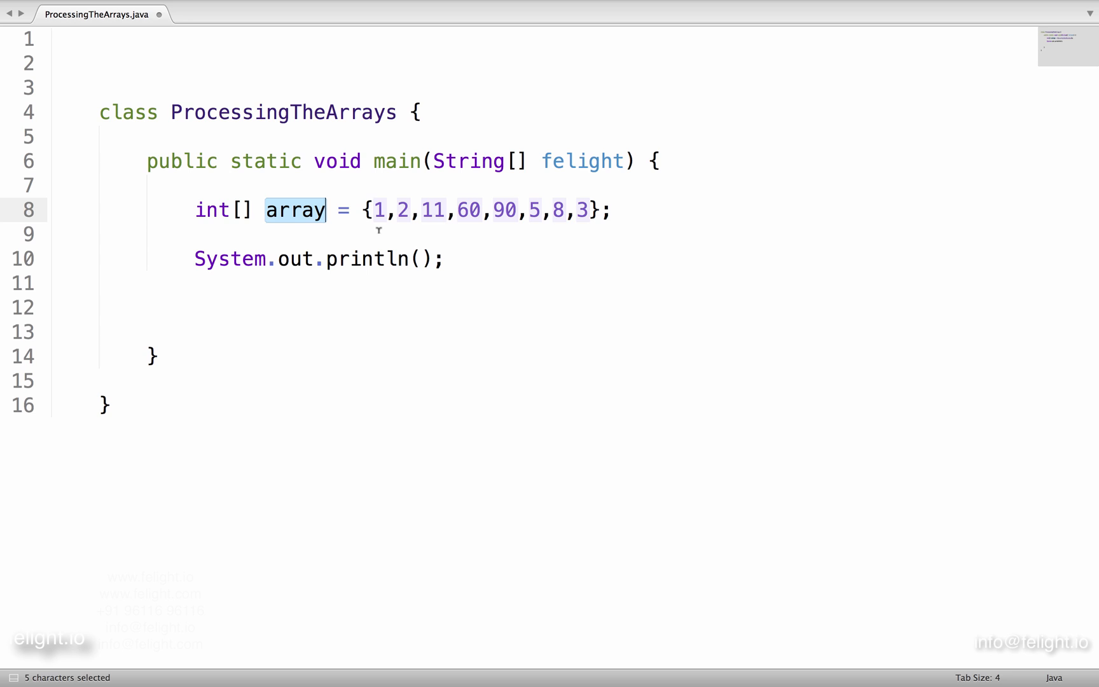
left_click(418, 259)
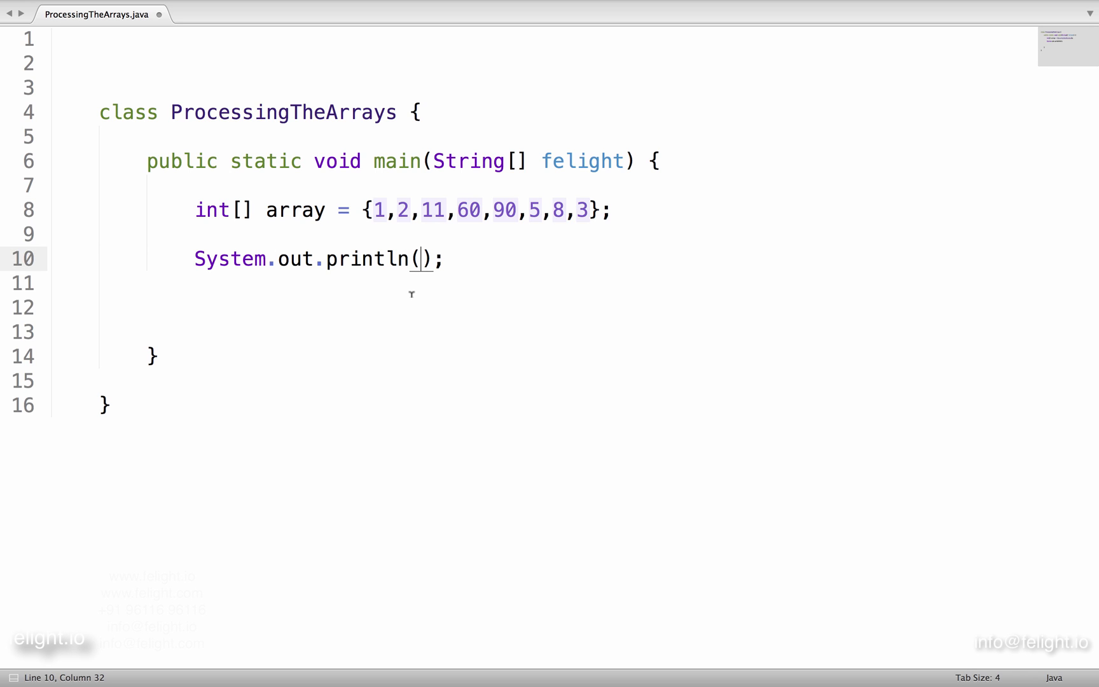
type("array")
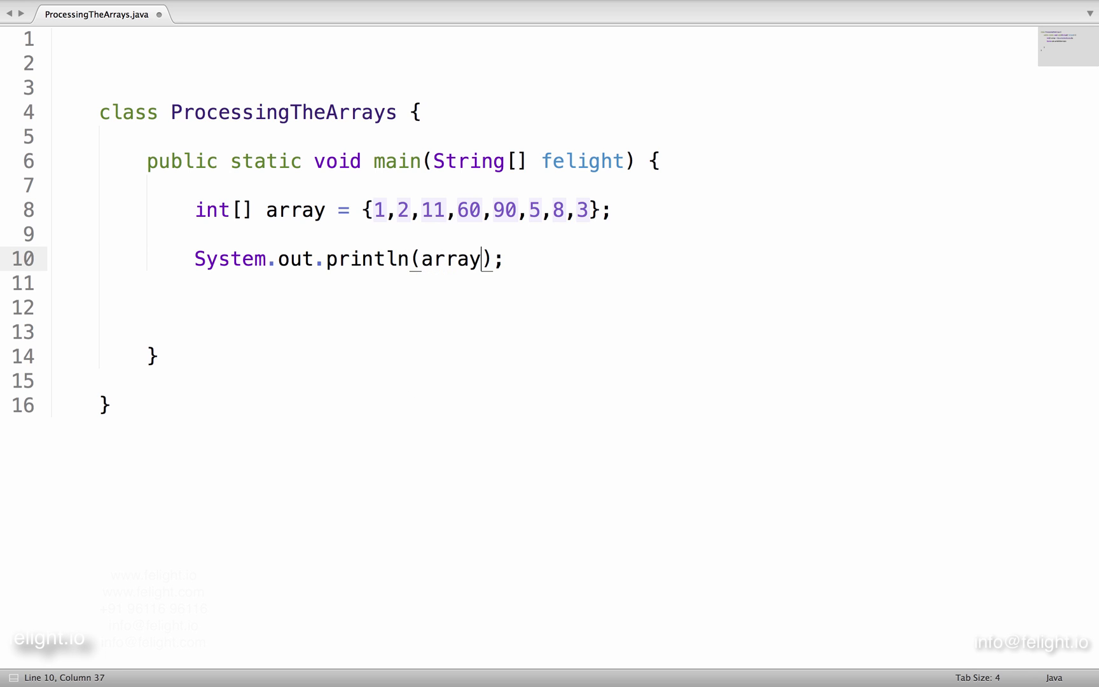
type("[0]")
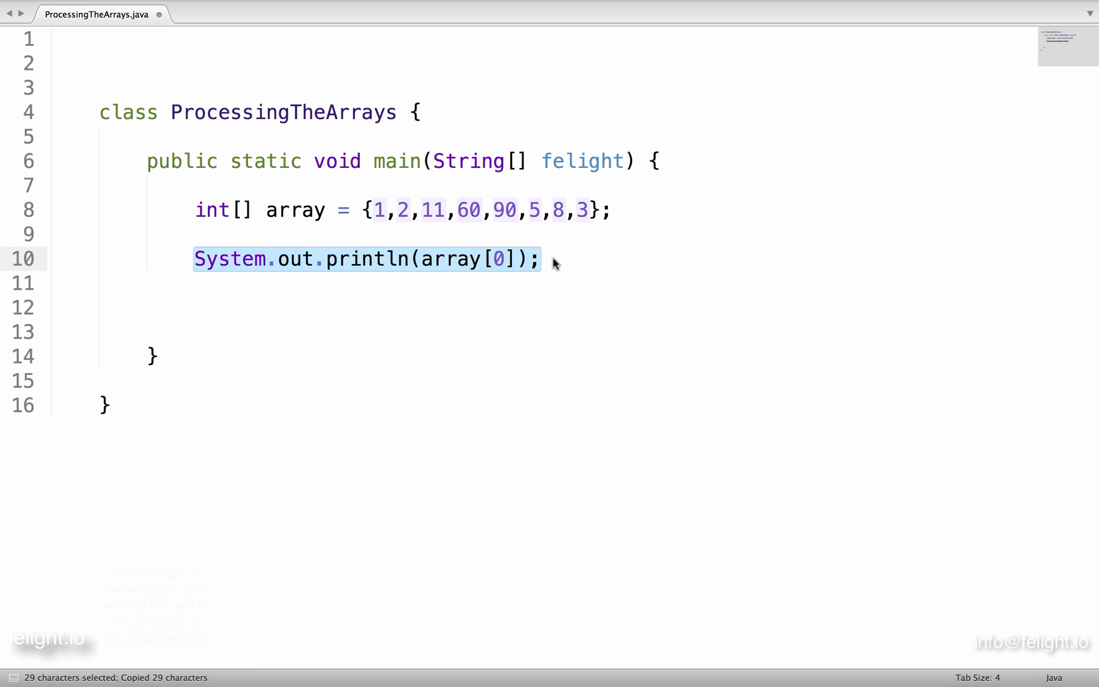
type("System.out.println(array[1]);")
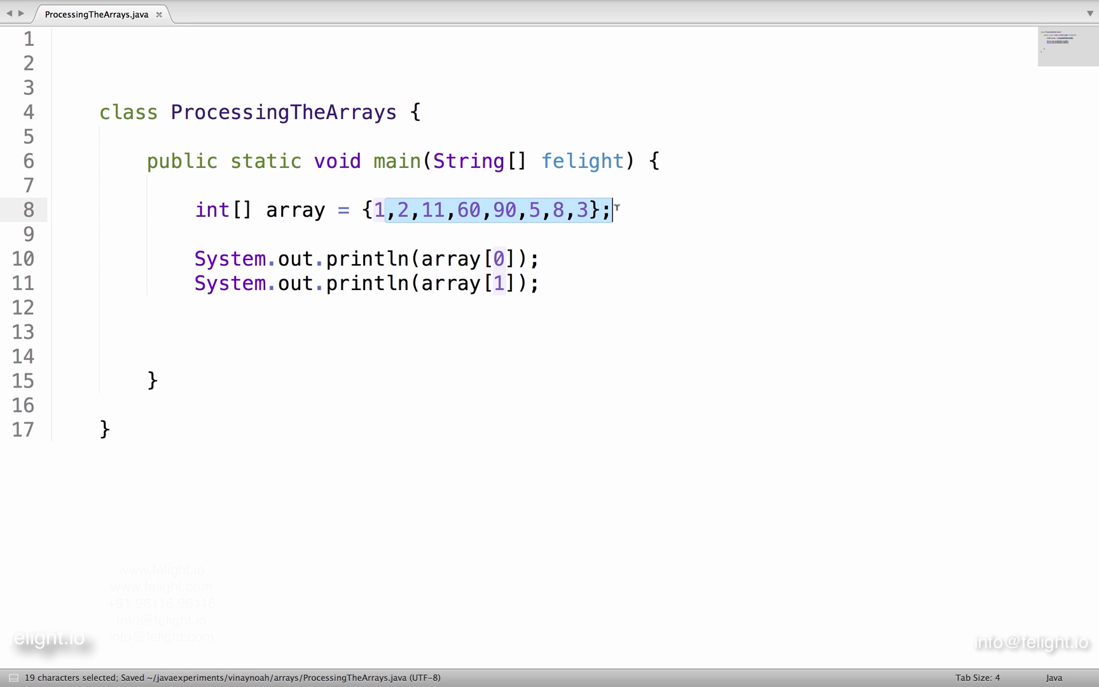
double_click(504, 210)
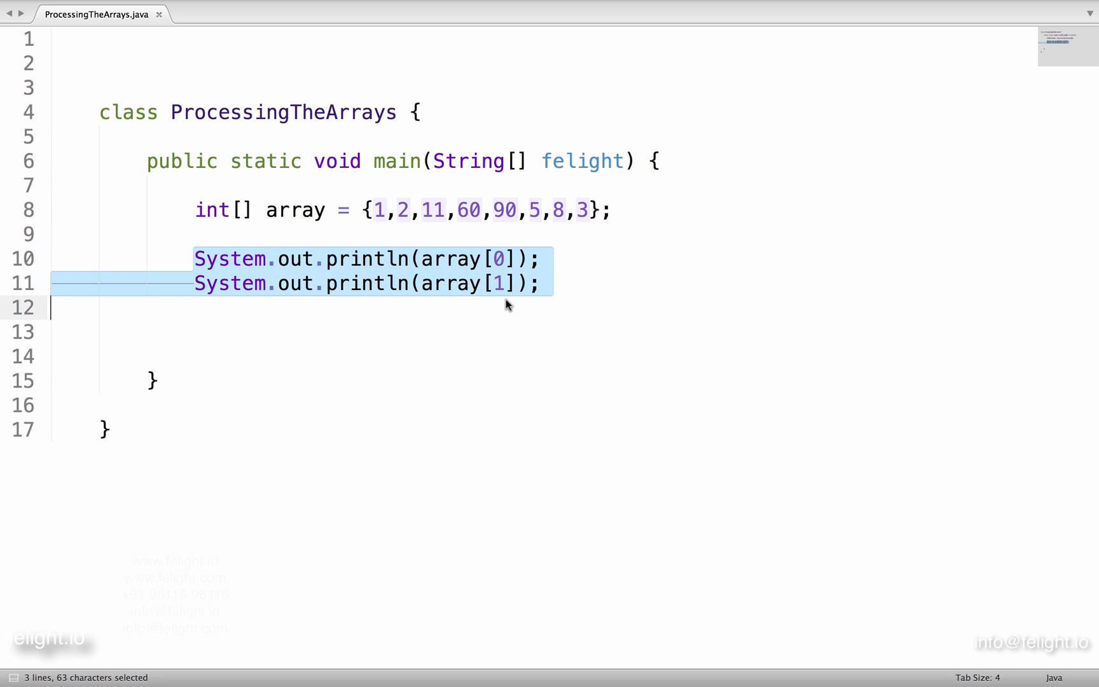
Change the print index to i and wrap it in for(int i=0; i<=array.length; i++).
left_click(538, 259)
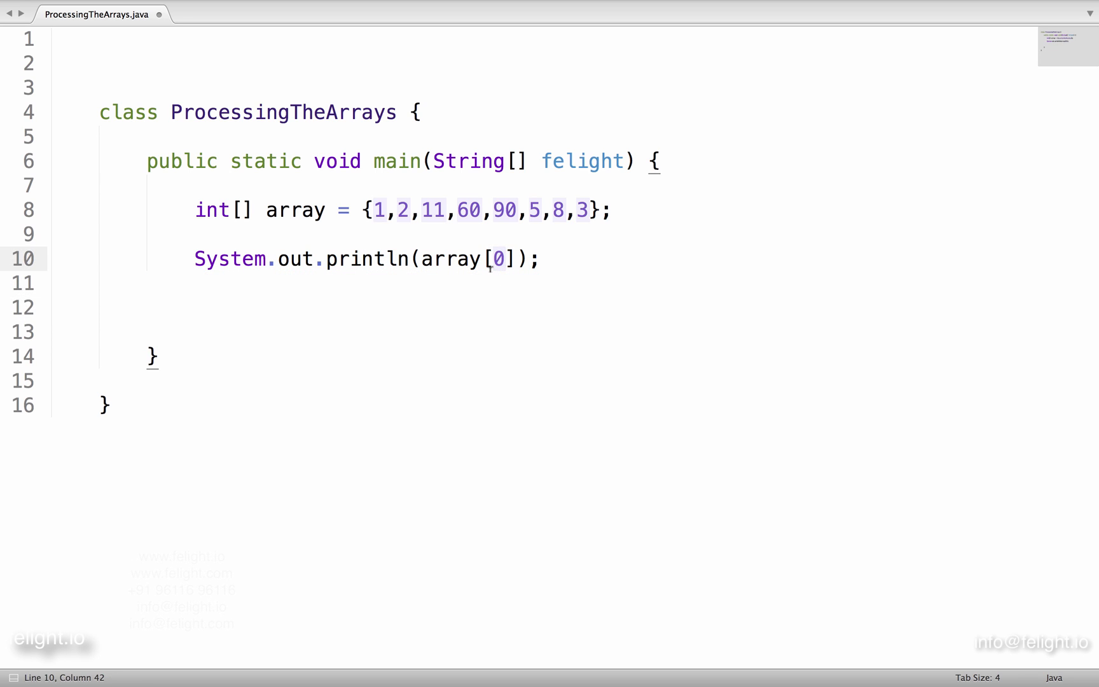
type("i")
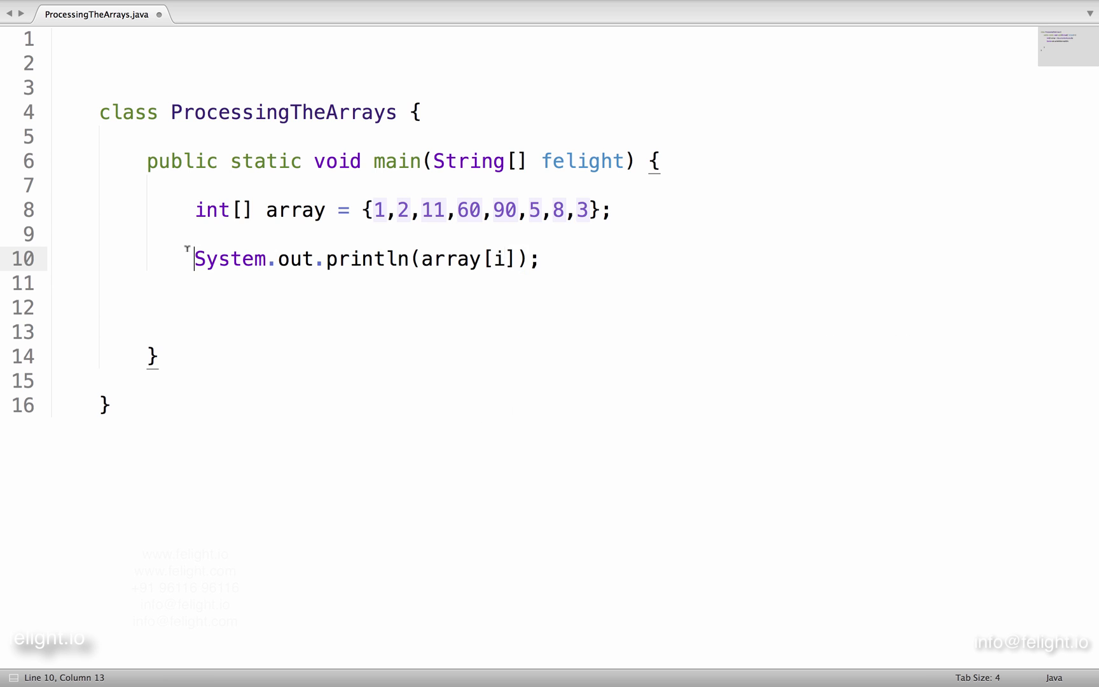
key("enter")
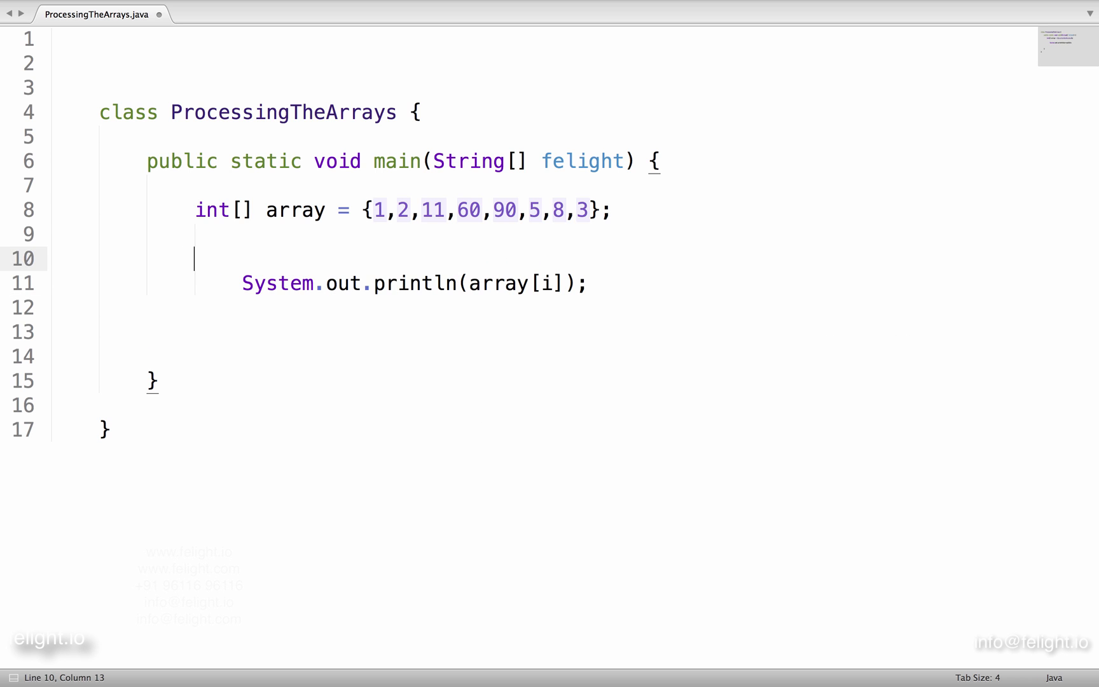
type("for(int i")
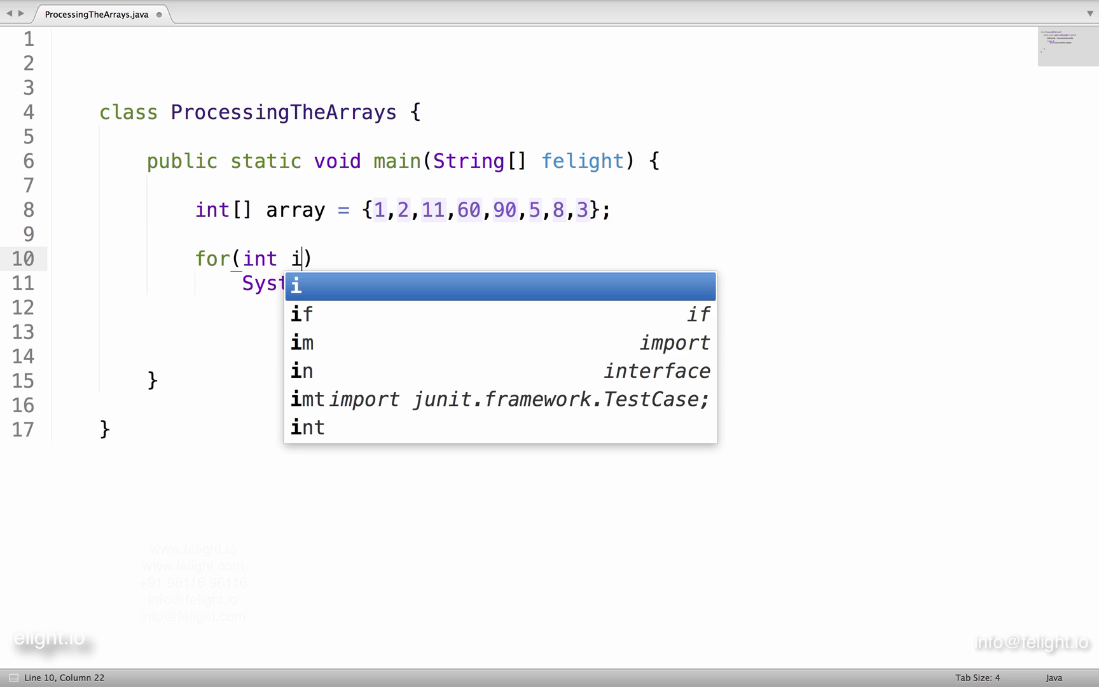
type("=0; i")
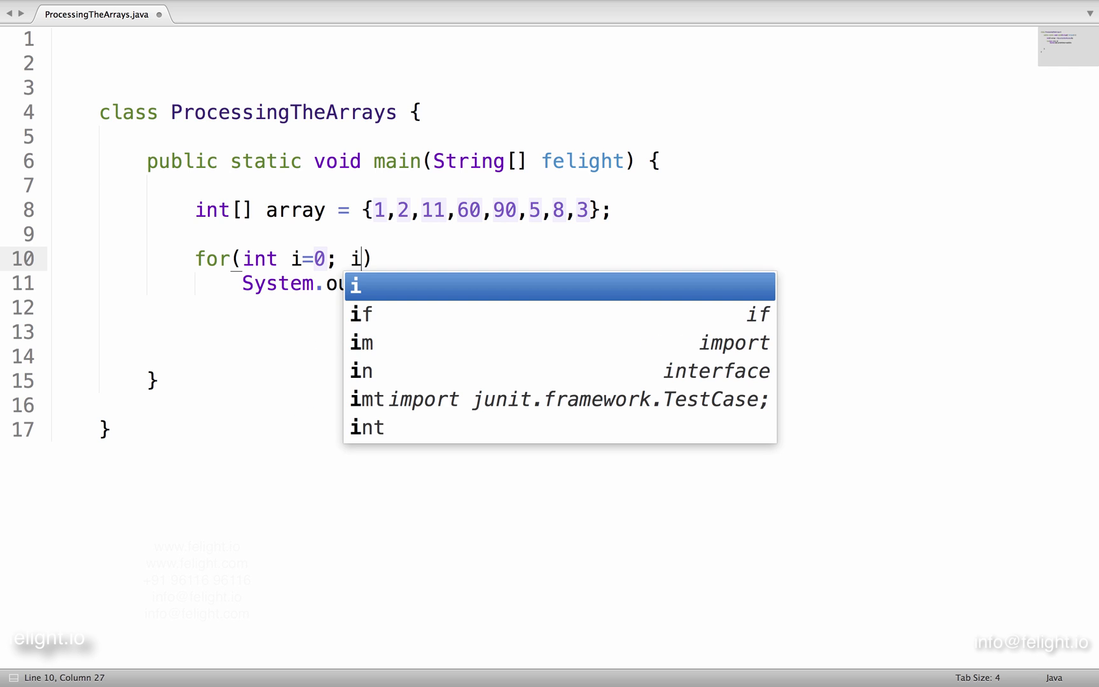
type("<array.length; i")
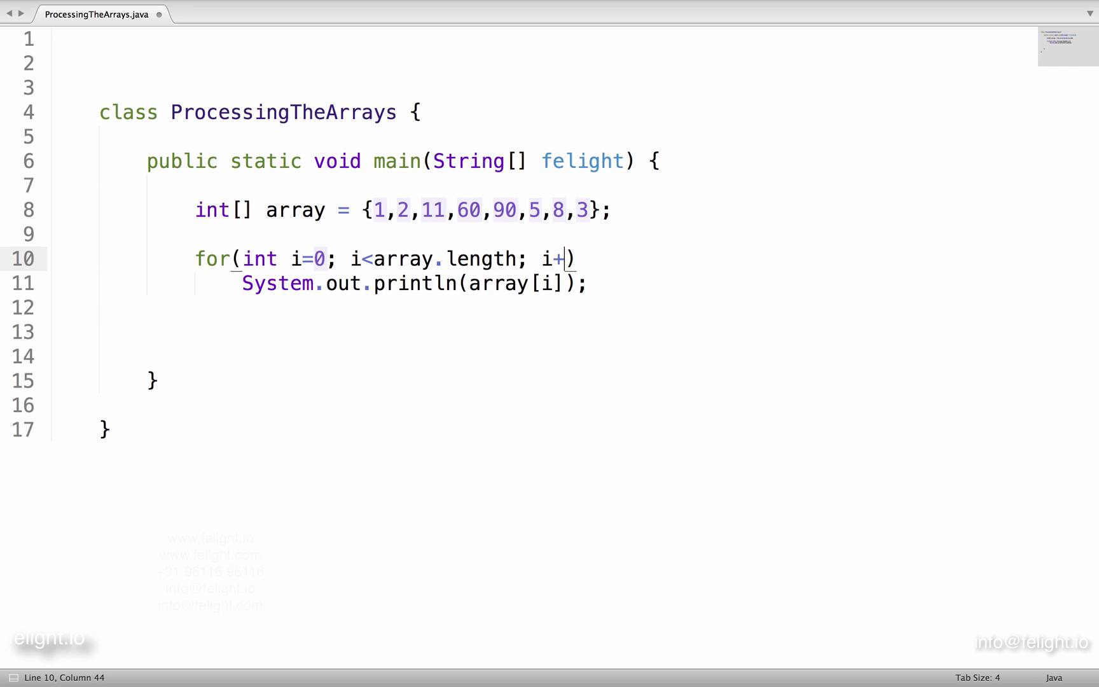
type("+")
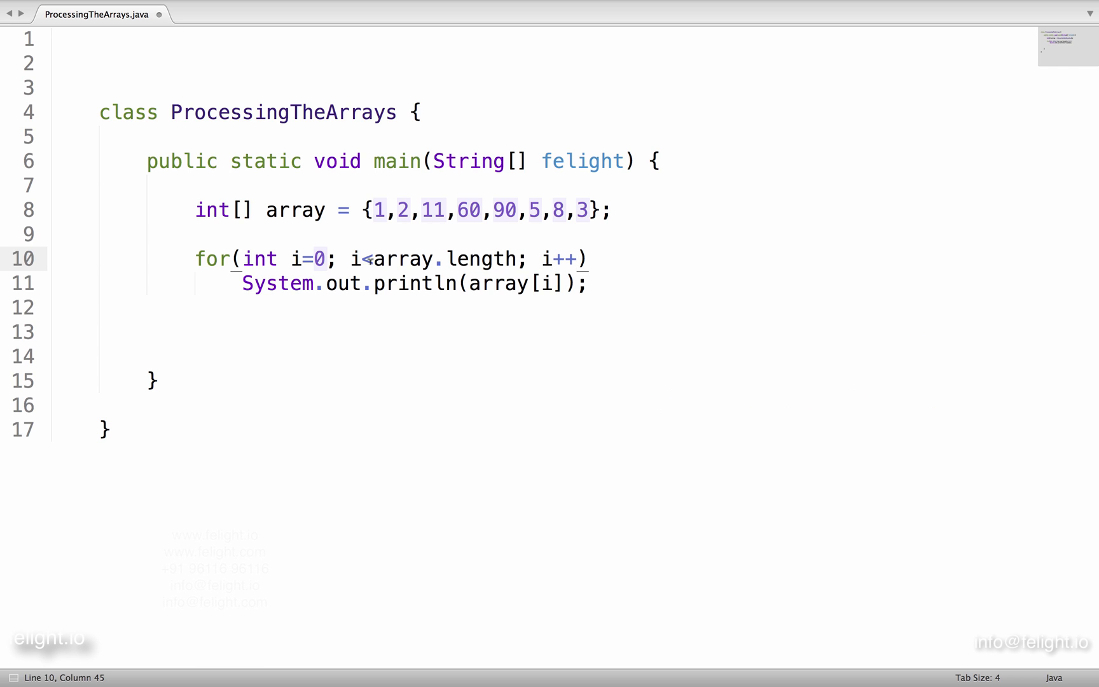
type("=")
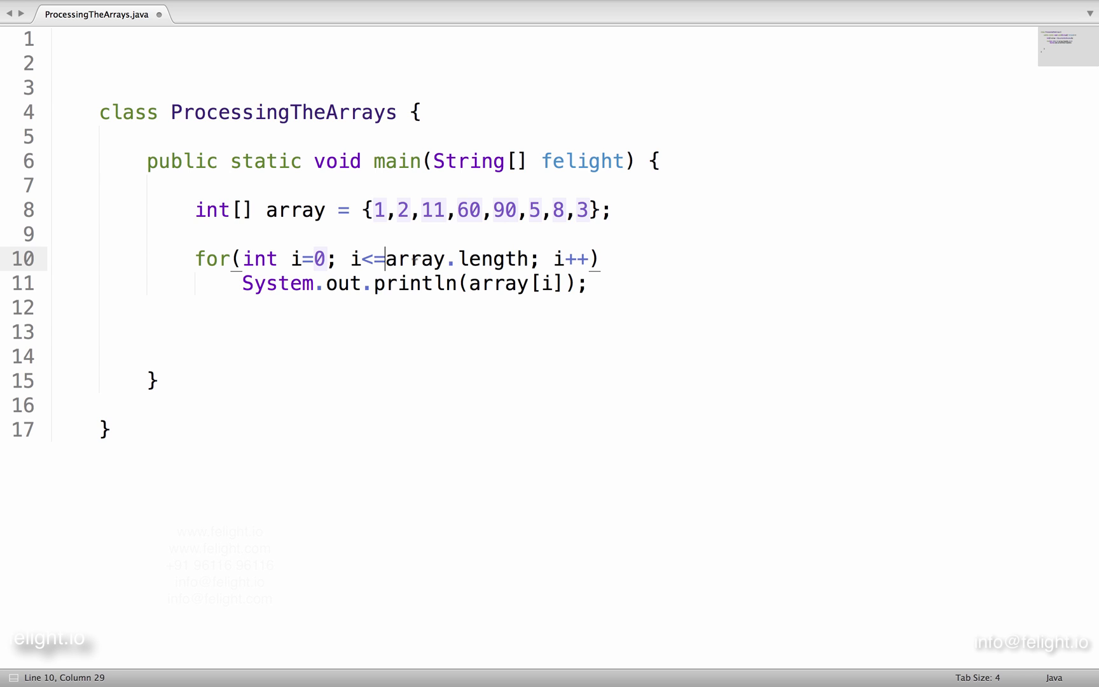
Highlight array.length, the array's eight values, and each use of the loop variable i.
left_click_drag(385, 259, 494, 259)
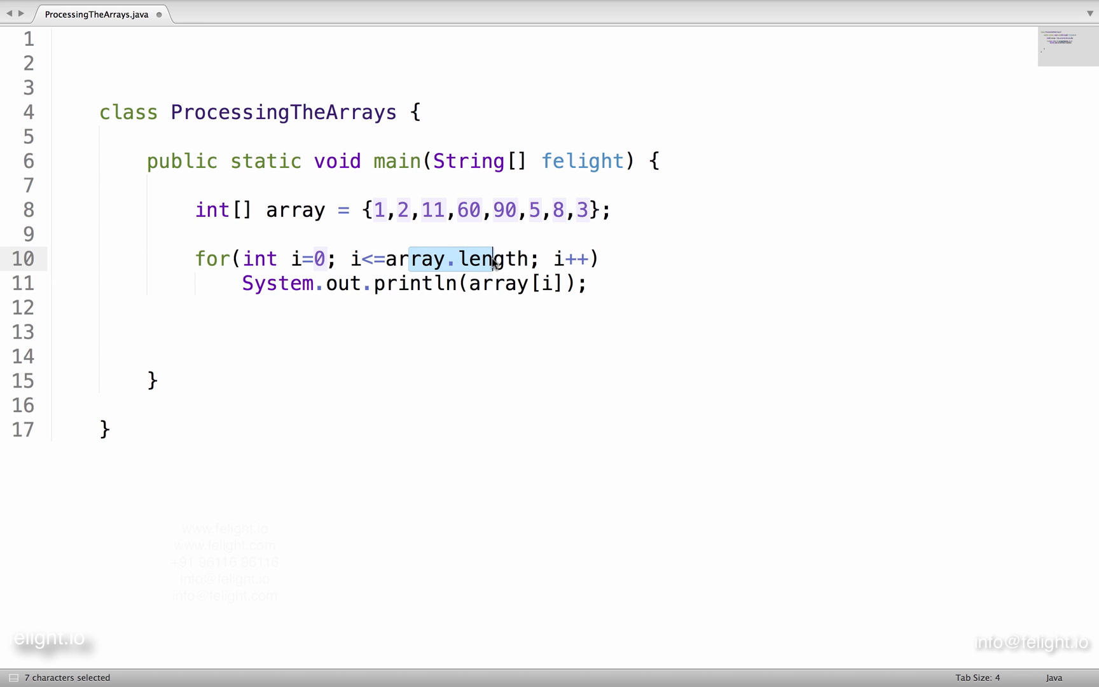
left_click(383, 210)
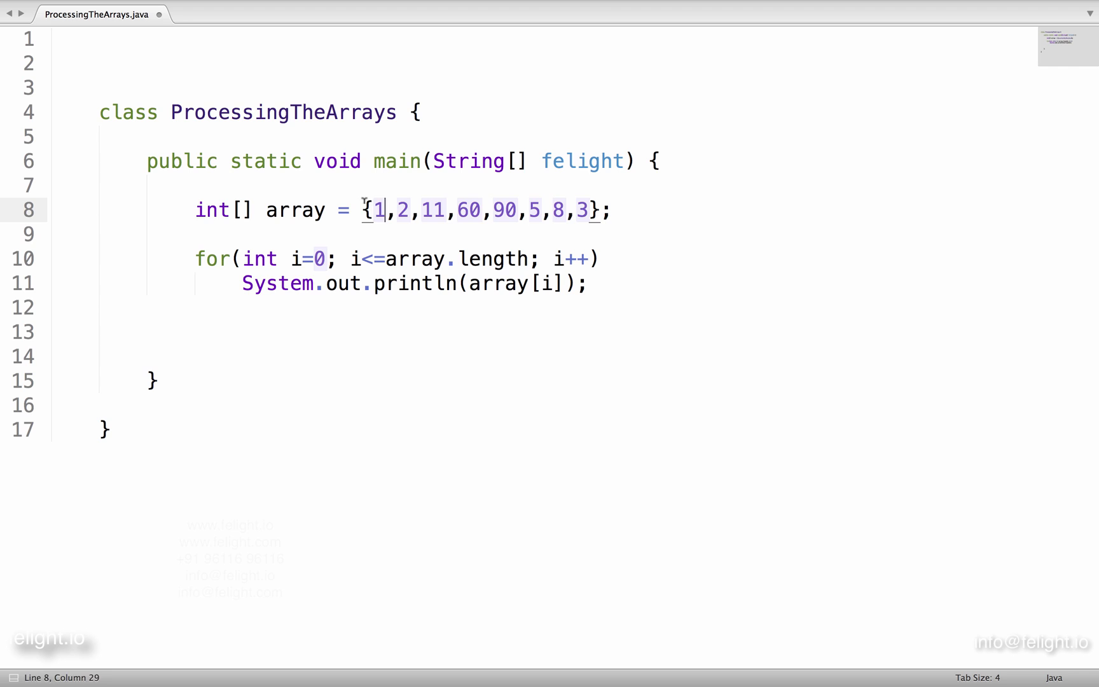
left_click_drag(365, 210, 596, 210)
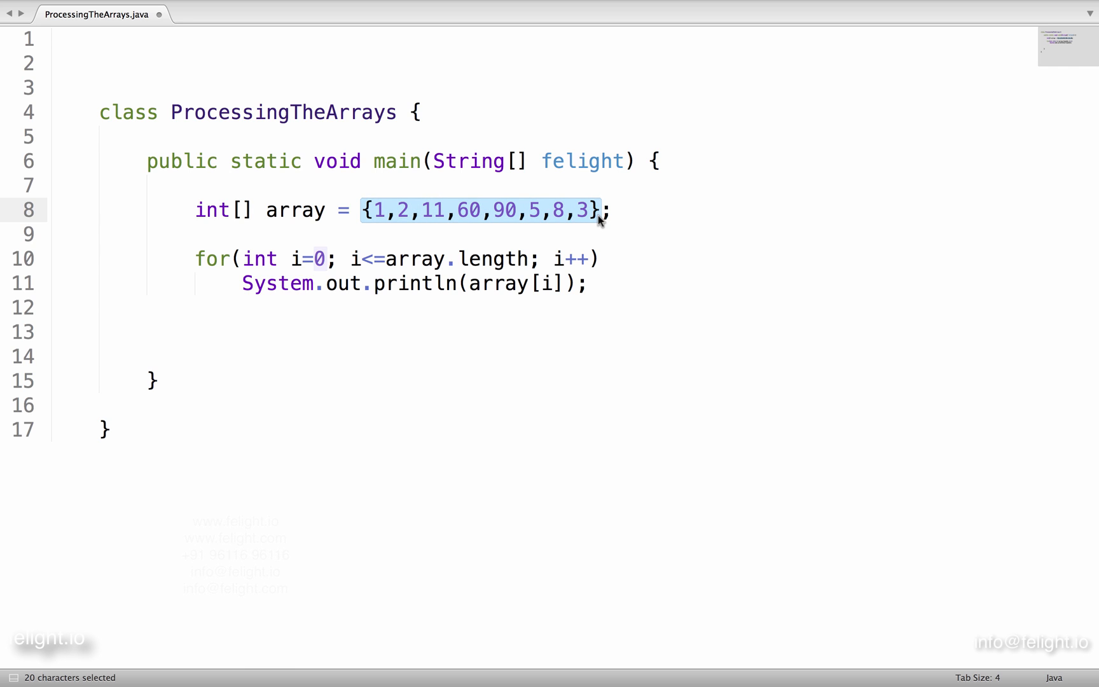
mouse_move(593, 219)
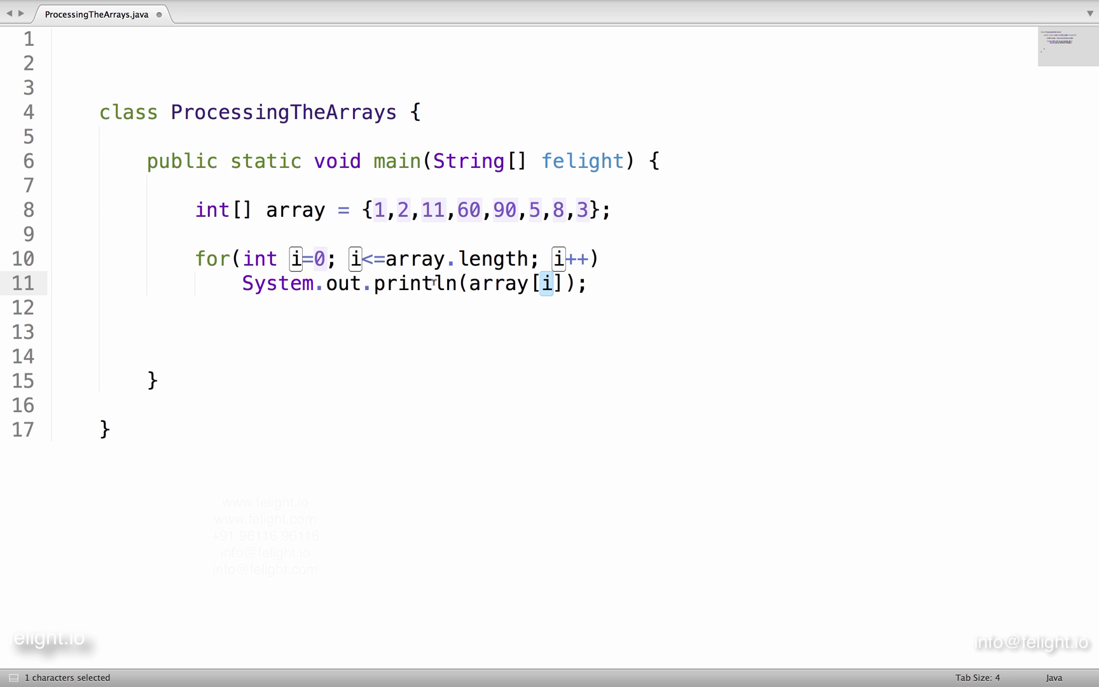
left_click(56, 306)
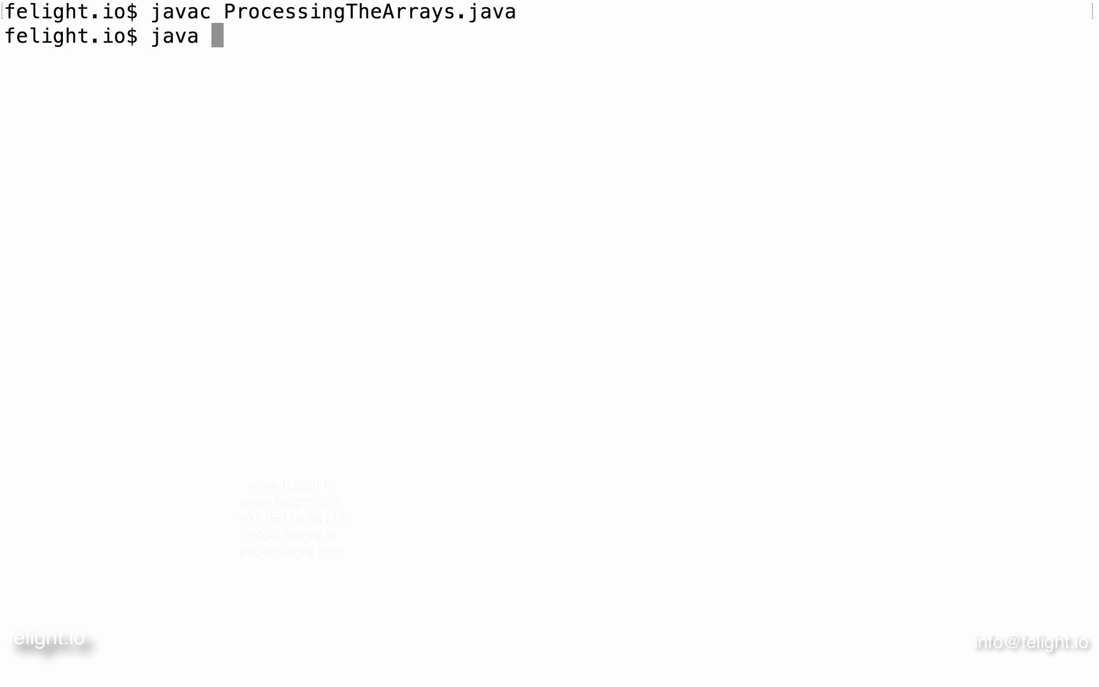
Run java ProcessingTheArrays, which prints eight values and then throws ArrayIndexOutOfBoundsException: 8.
type("ProcessingTheArrays.")
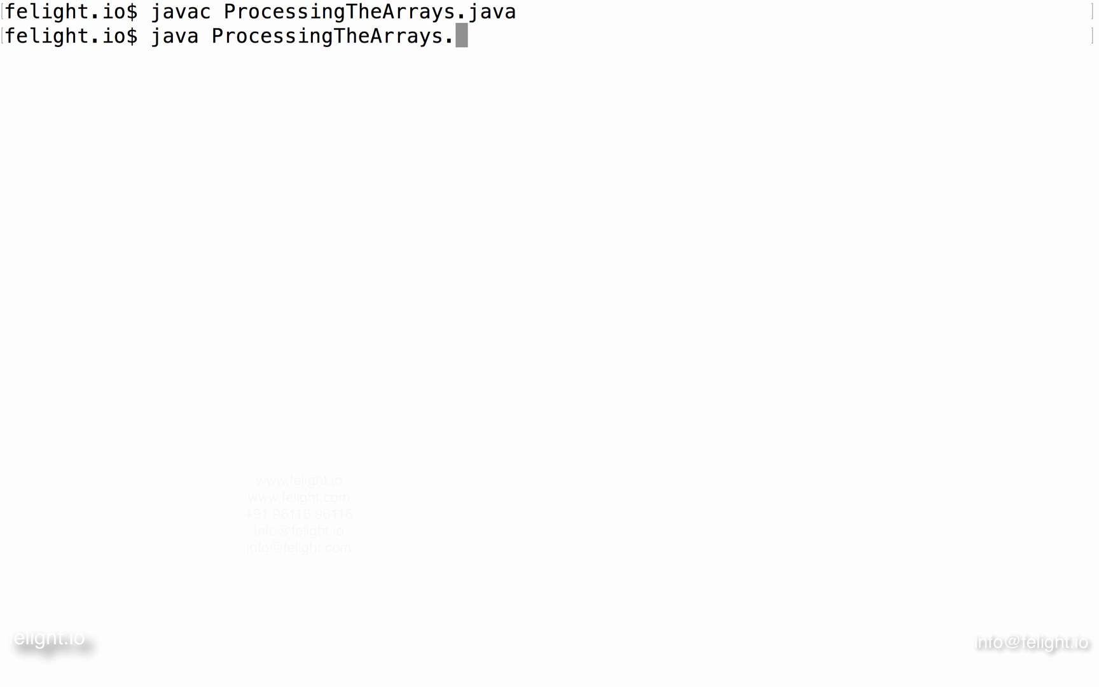
key("Backspace")
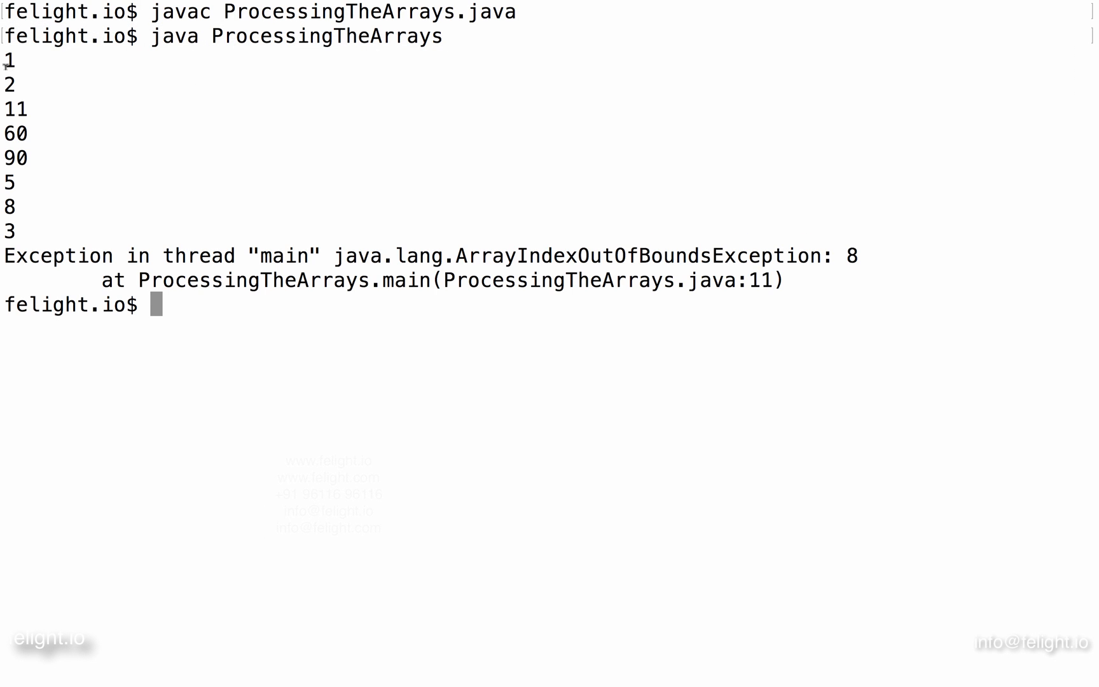
left_click_drag(7, 61, 21, 232)
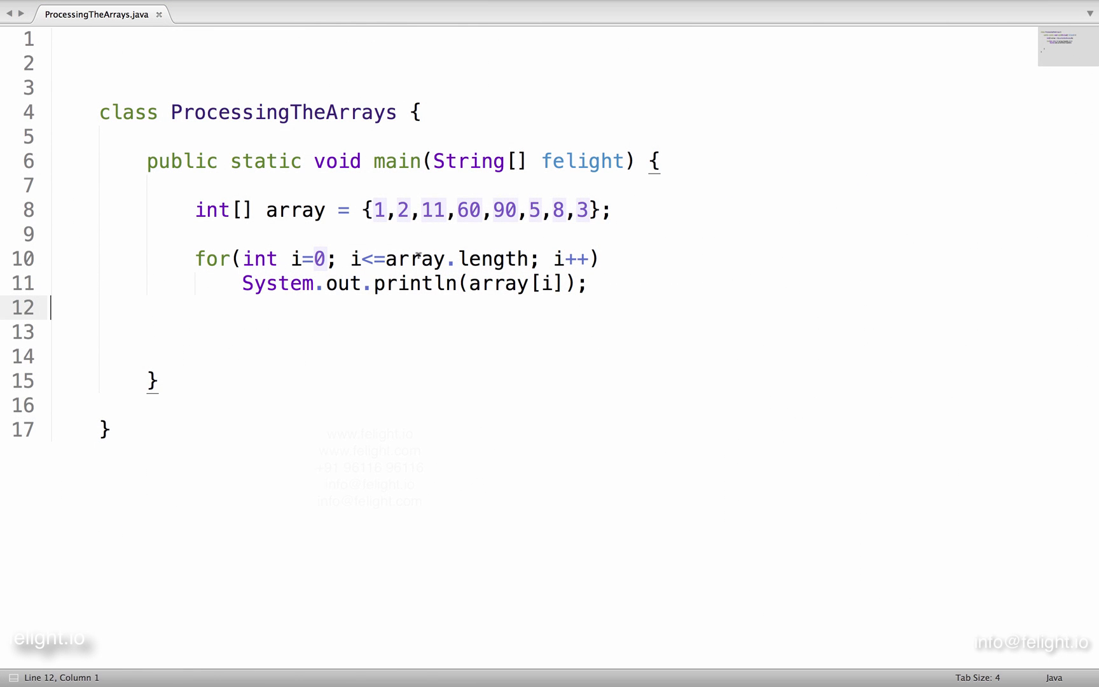
Fix the loop condition to i<array.length and save the file.
key("Backspace")
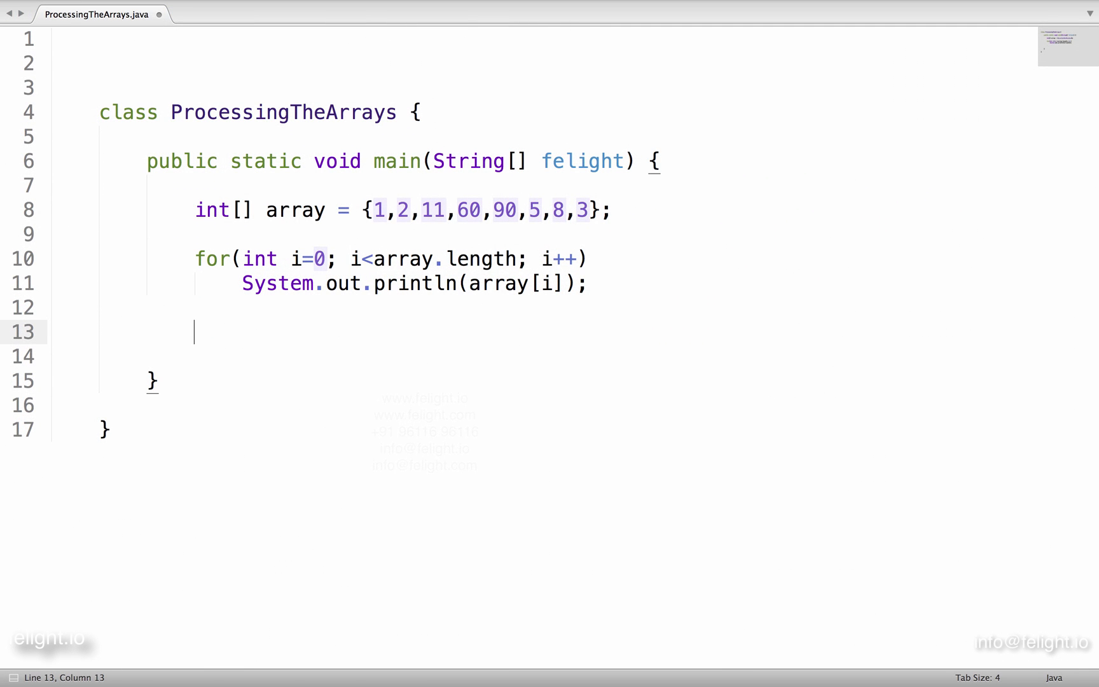
key("cmd+s")
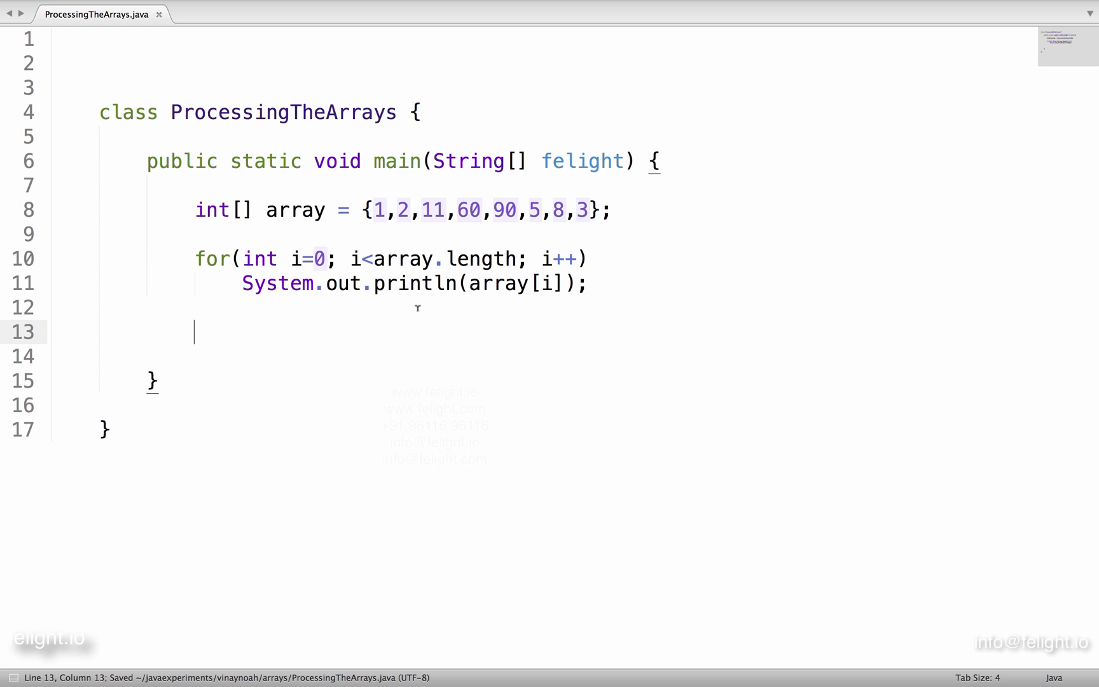
Declare int[] myArray = new int[10]; and comment out the original loop with //.
type("int")
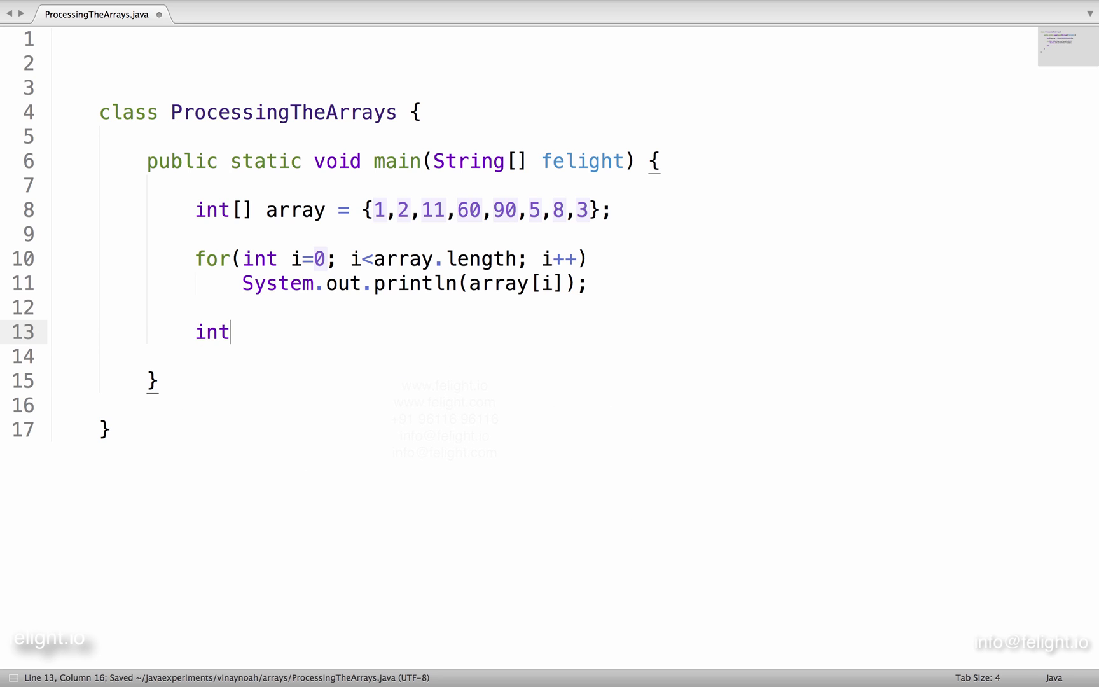
type("[]")
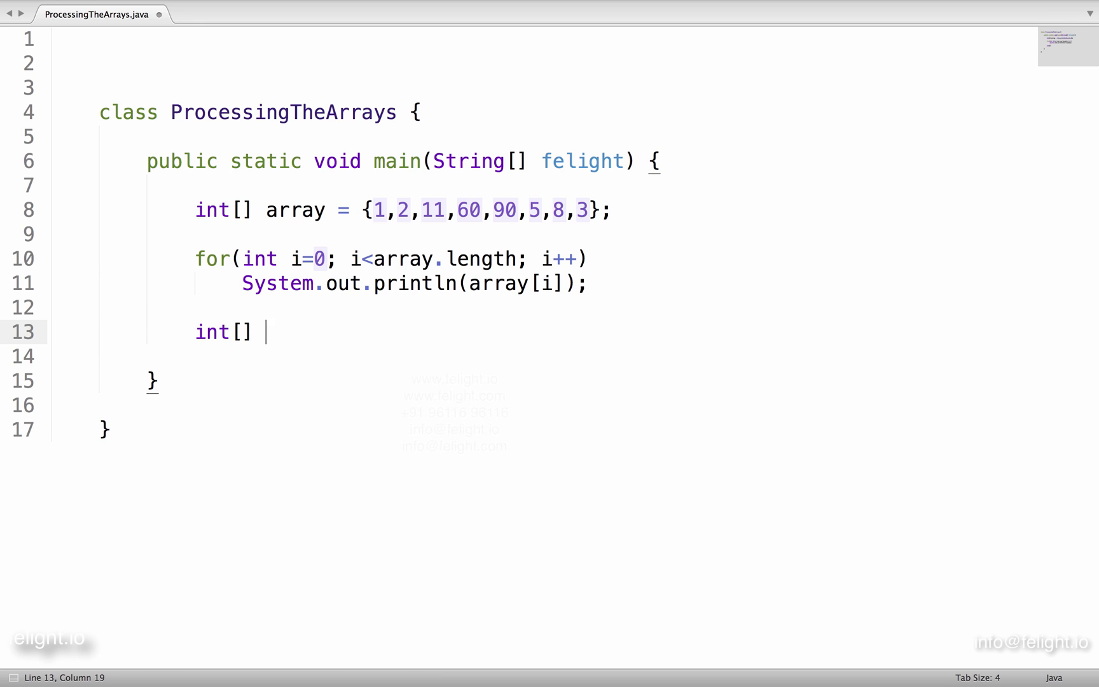
type("myArray = new")
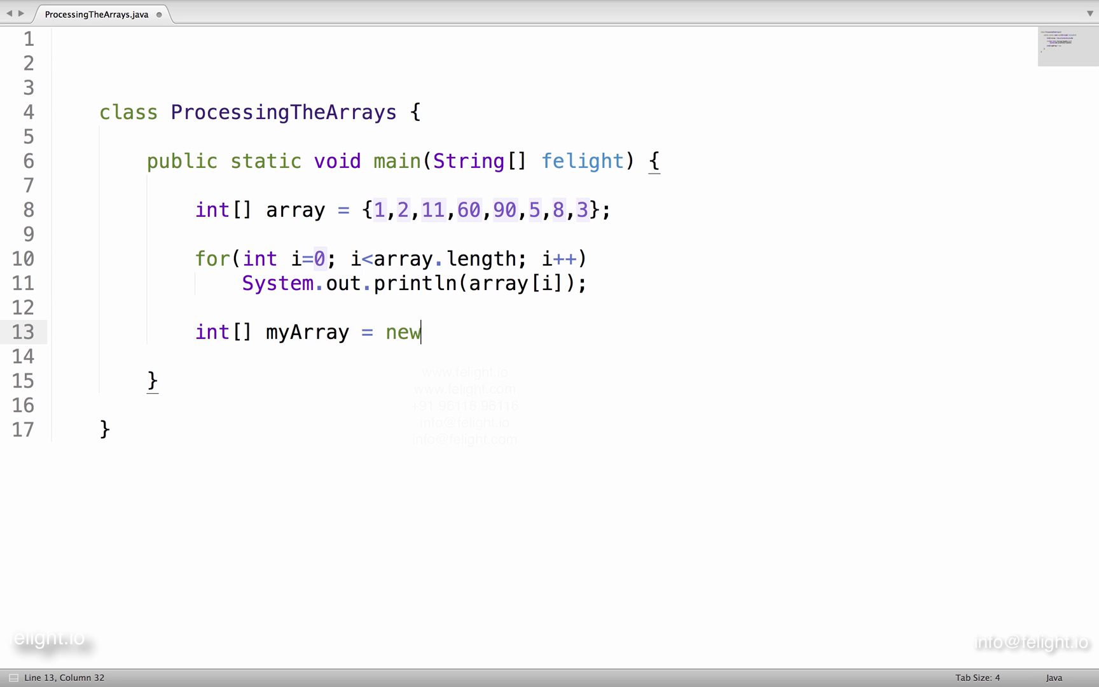
type("int[]")
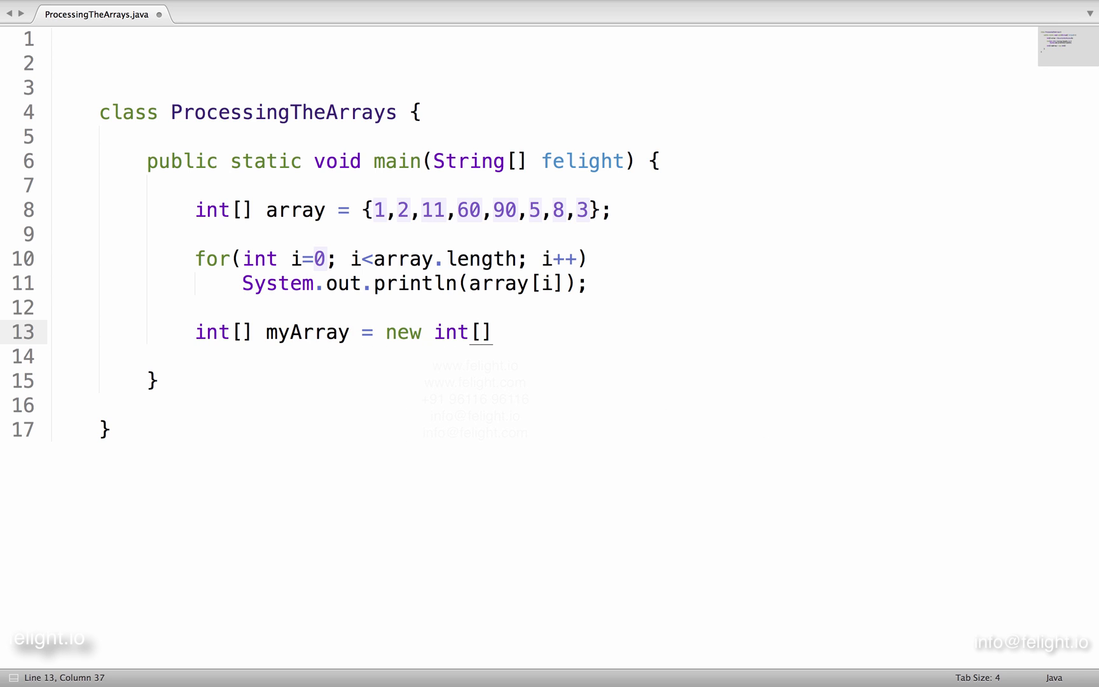
type("1000];")
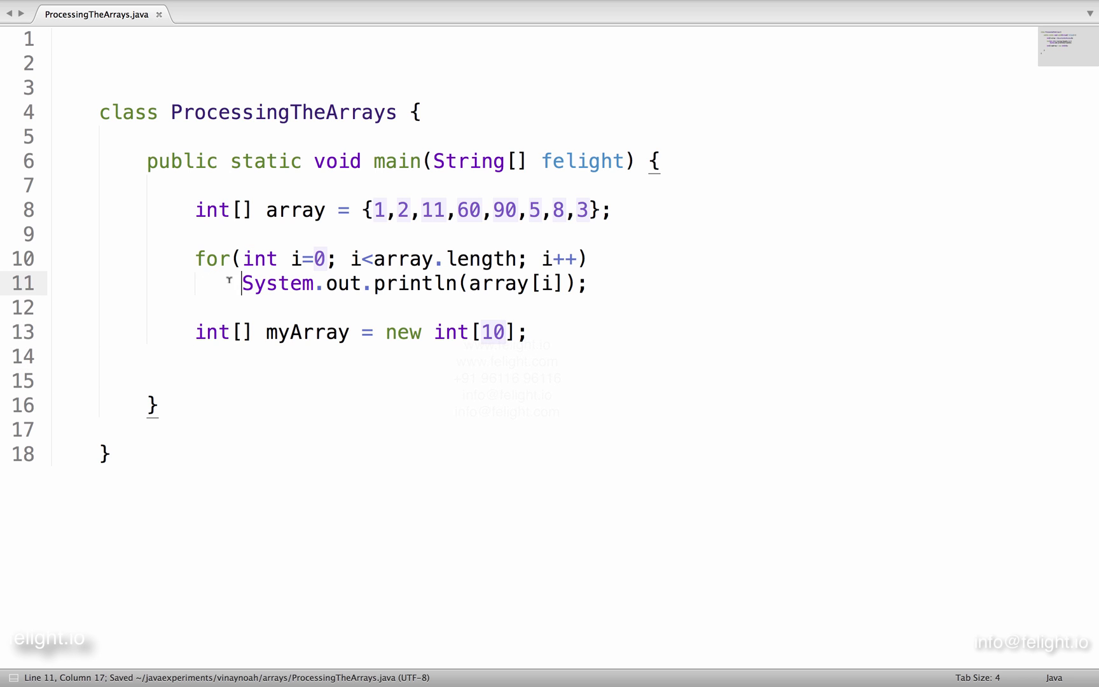
type("//")
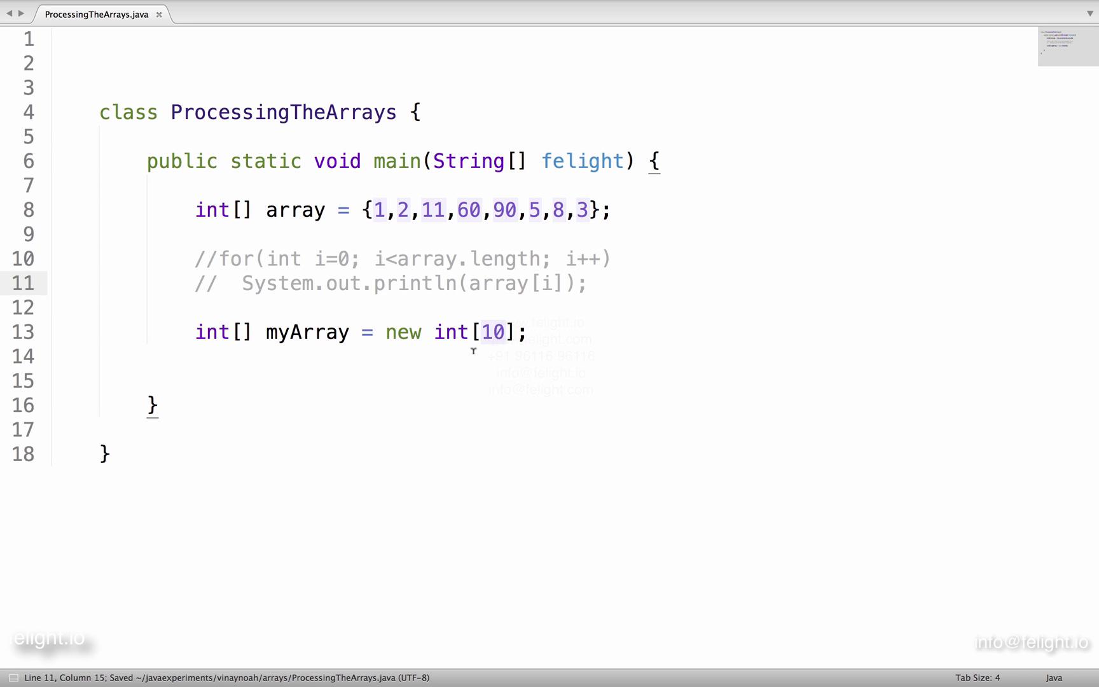
key("enter")
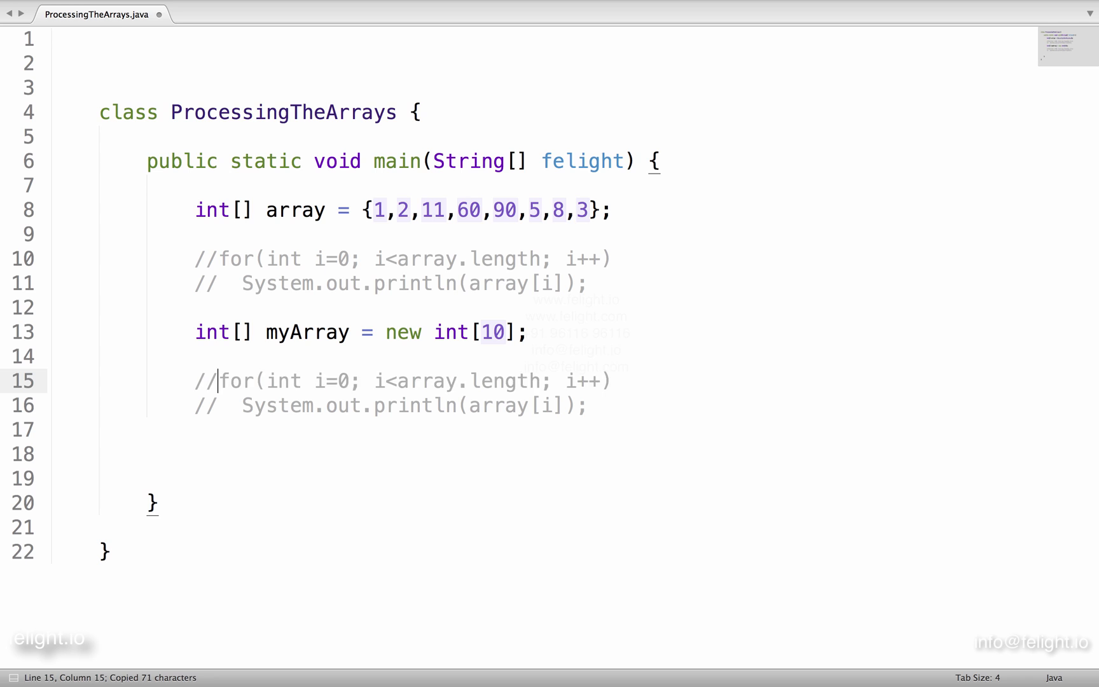
Replace array with myArray in the pasted loop's condition and print statement, then highlight int[10].
double_click(306, 331)
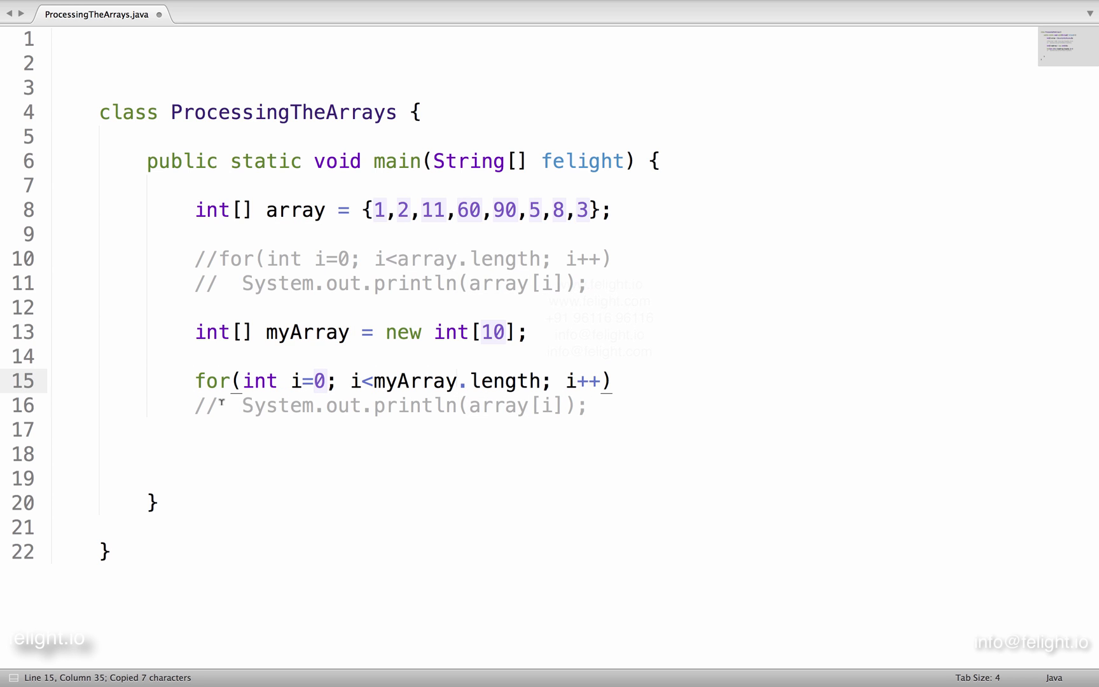
double_click(414, 381)
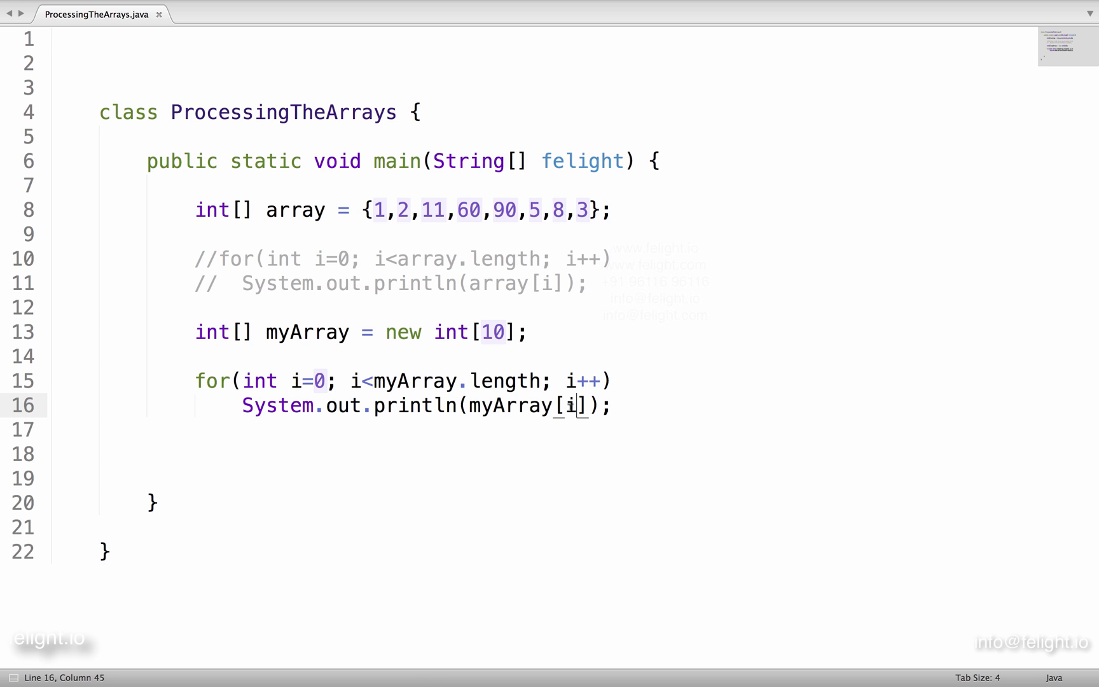
left_click(373, 380)
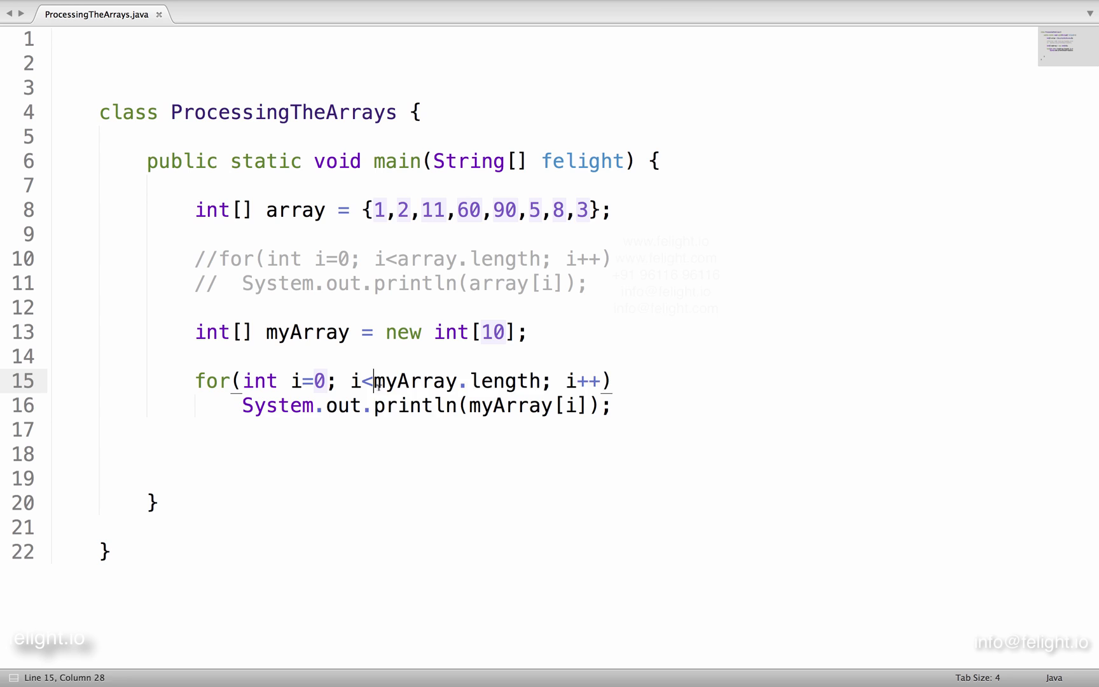
double_click(353, 380)
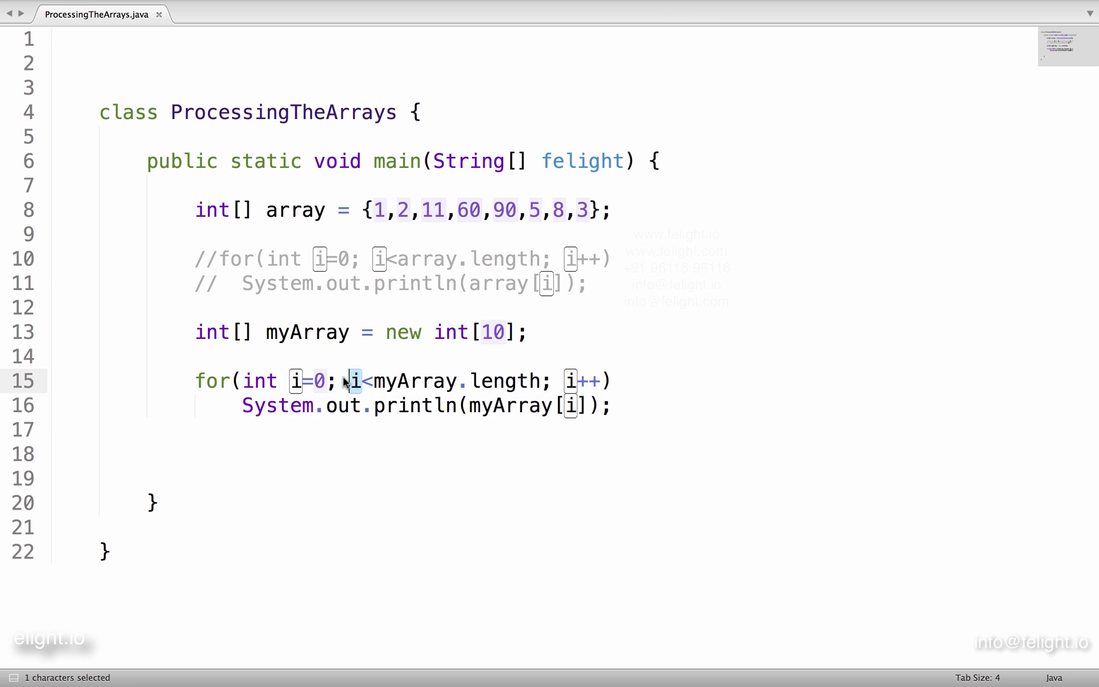
double_click(503, 381)
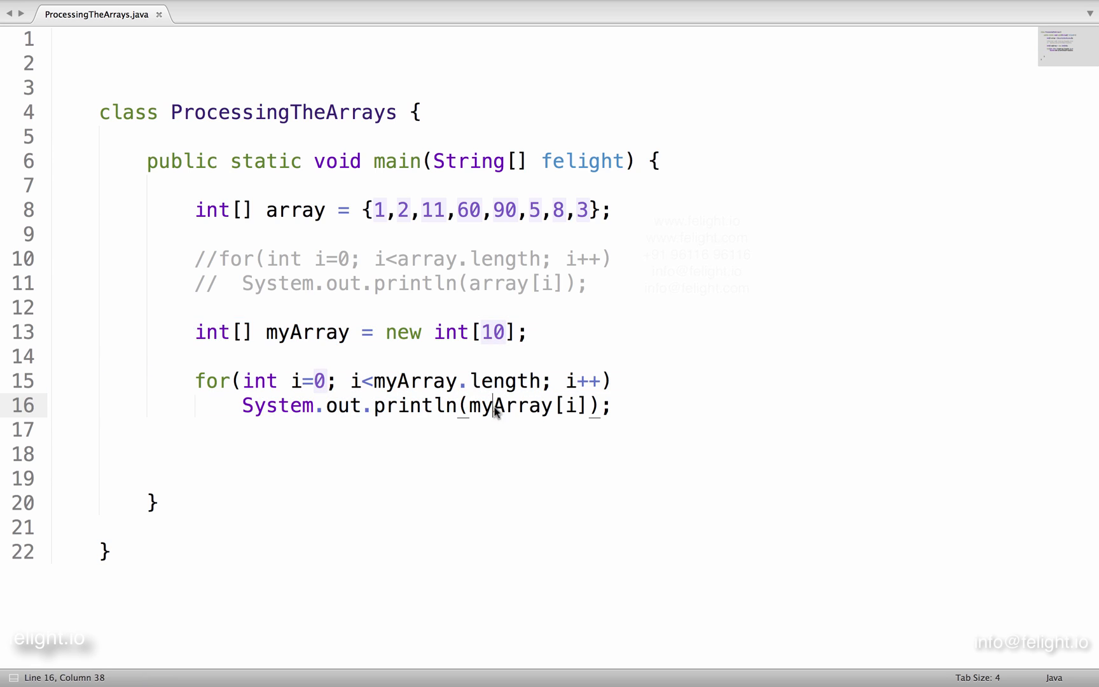
left_click_drag(374, 210, 585, 210)
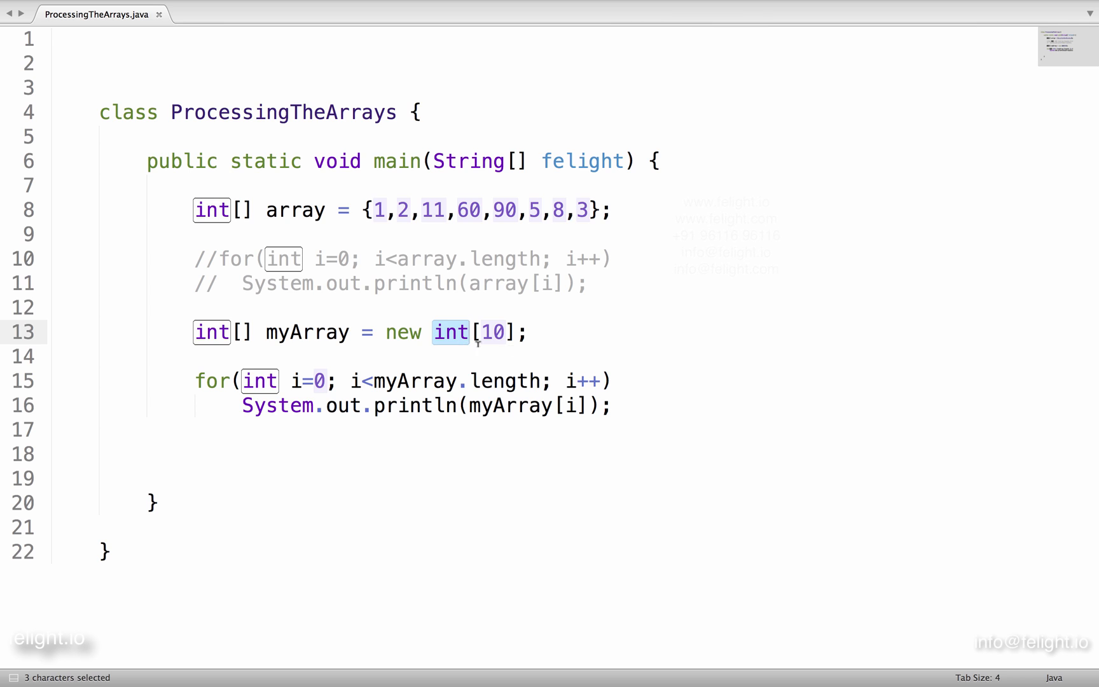
left_click_drag(451, 331, 513, 332)
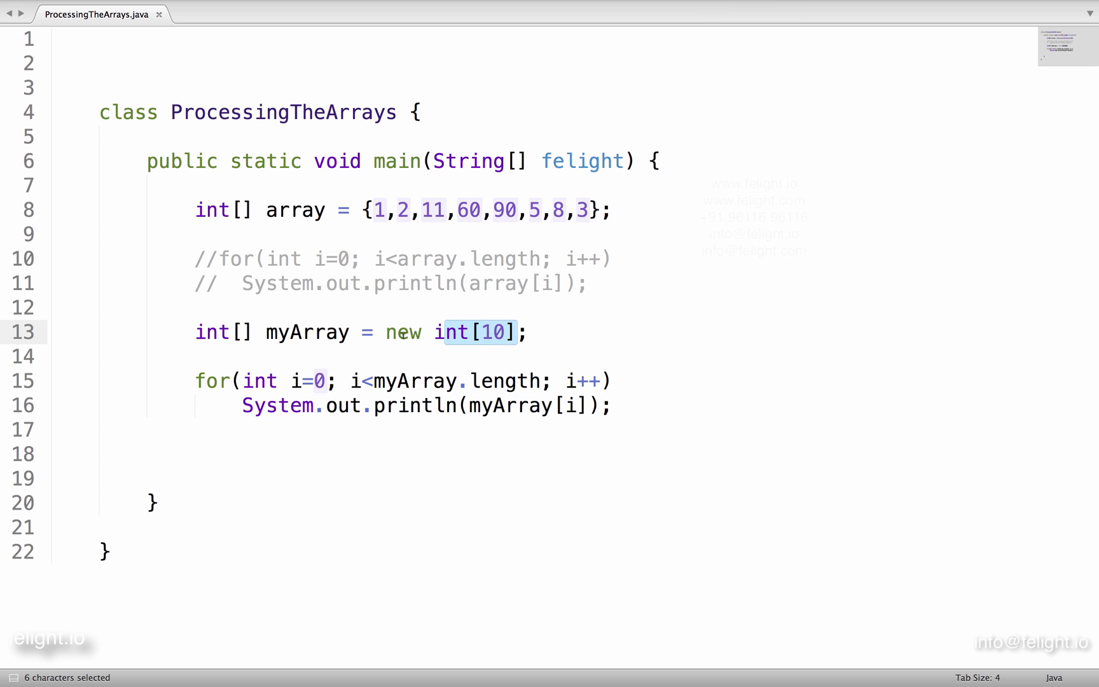
mouse_move(409, 361)
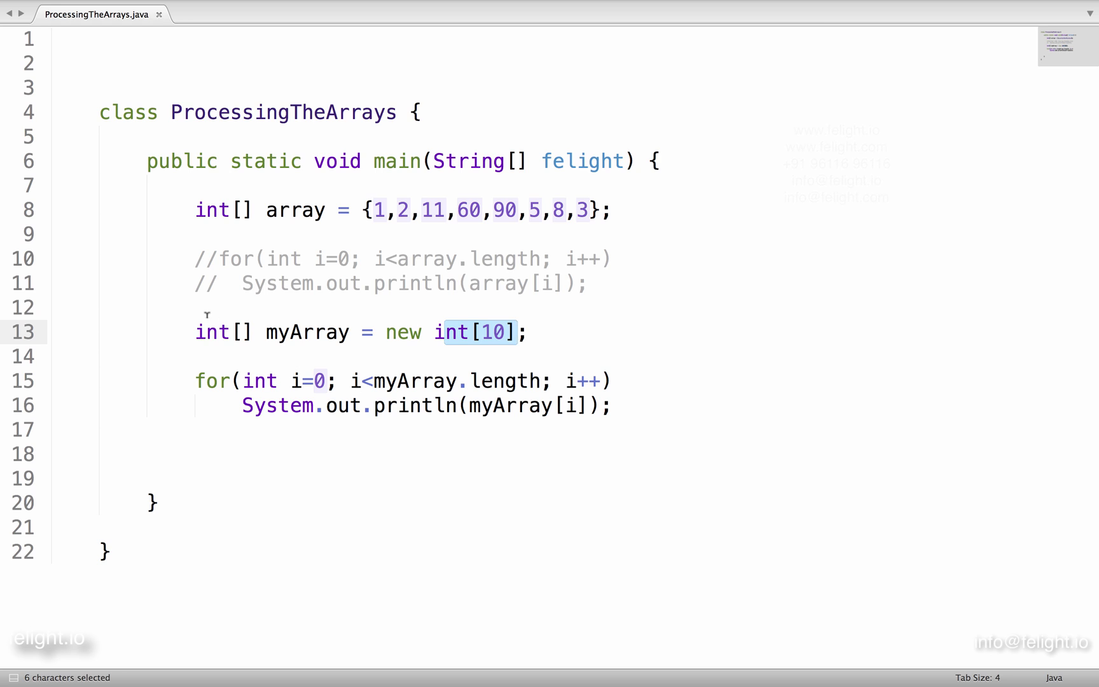
Change both int keywords in myArray's declaration to boolean and highlight the loop variable i.
type("boolea")
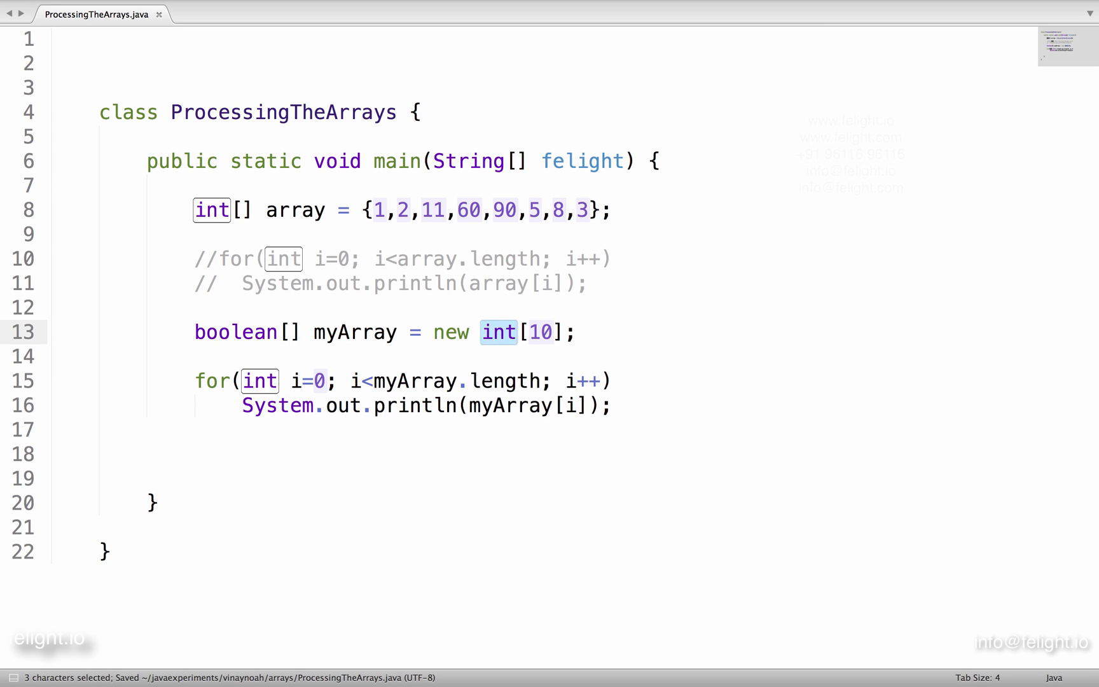
type("boolean")
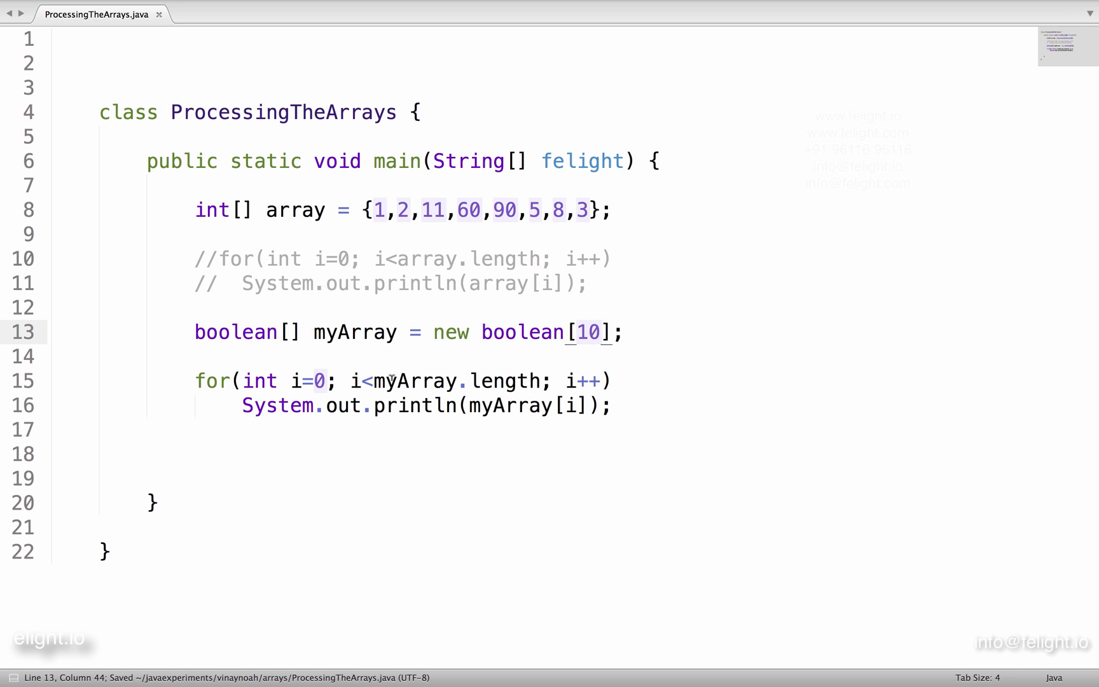
double_click(295, 381)
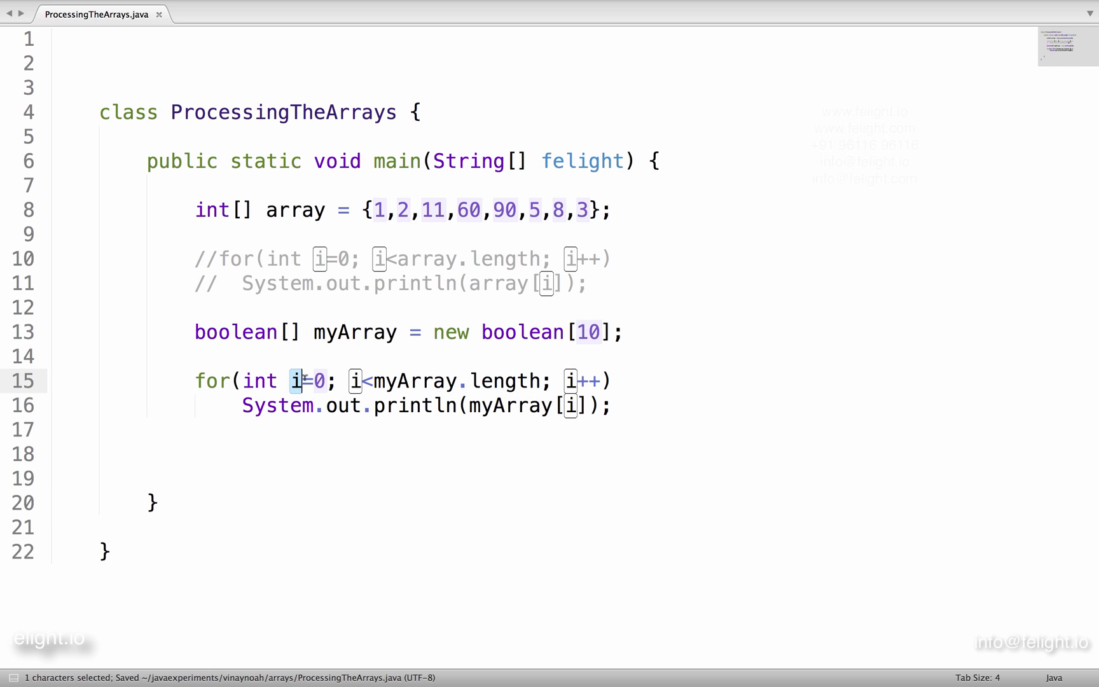
double_click(259, 380)
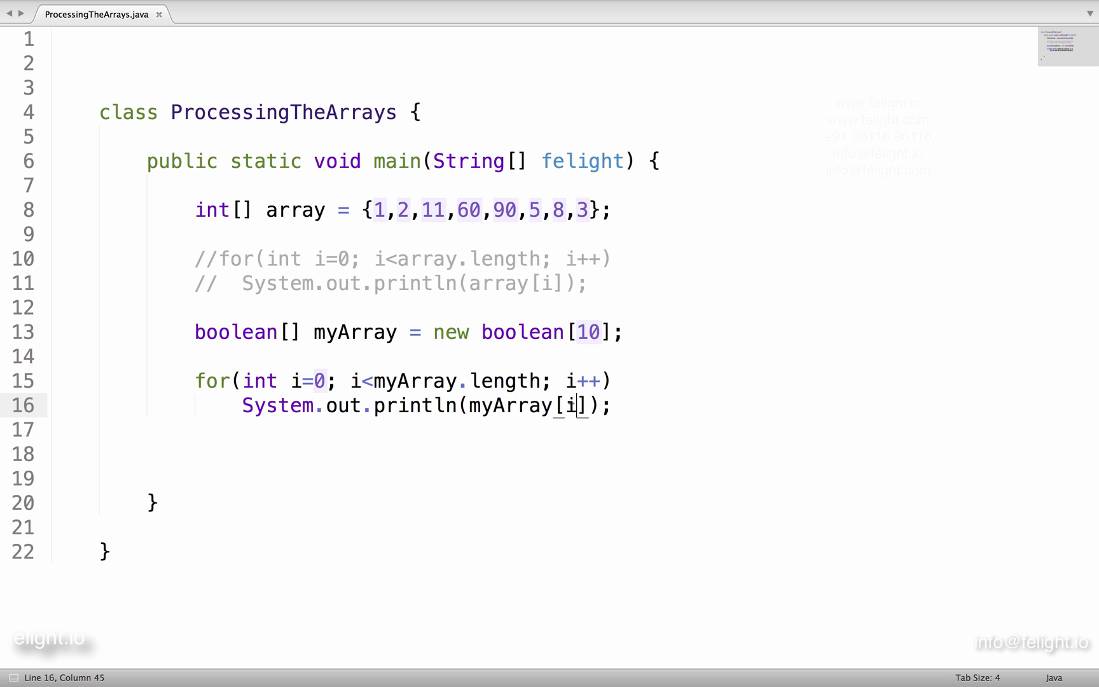
double_click(510, 405)
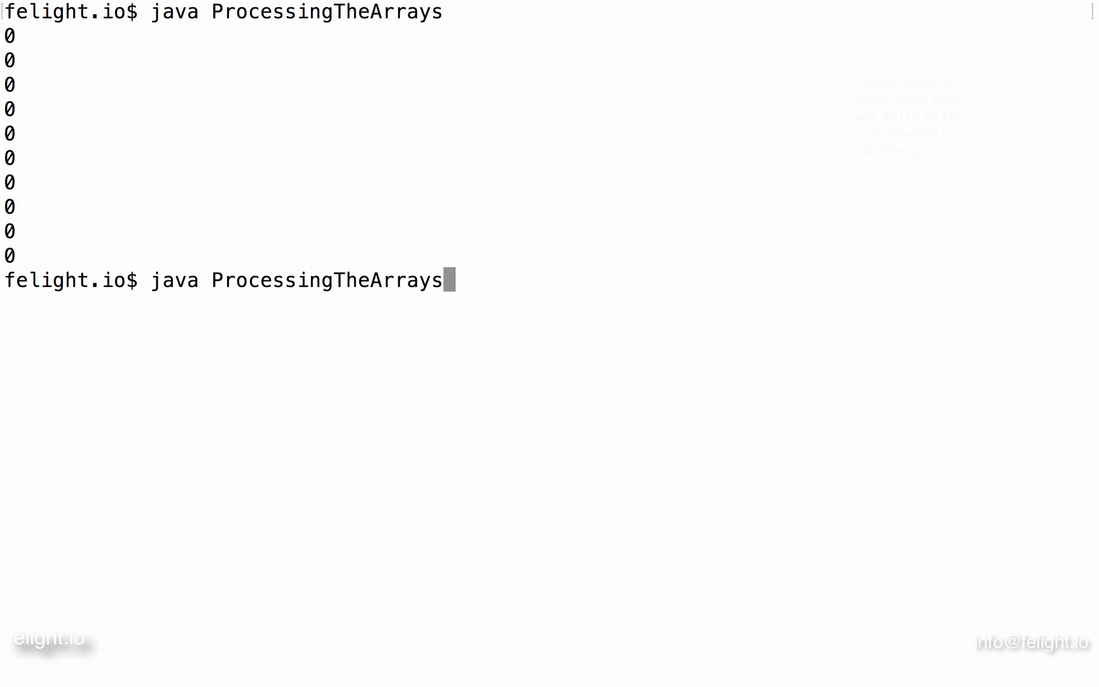
Compile with javac ProcessingTheArrays.java.
type("javac ProcessingTheArrays.java")
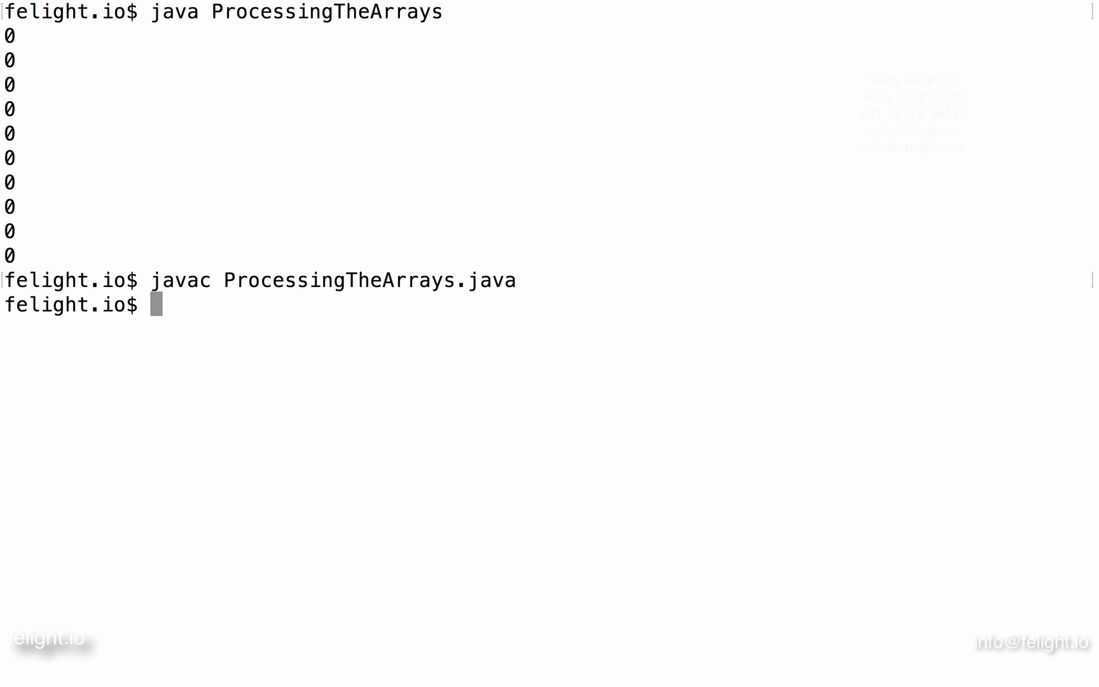